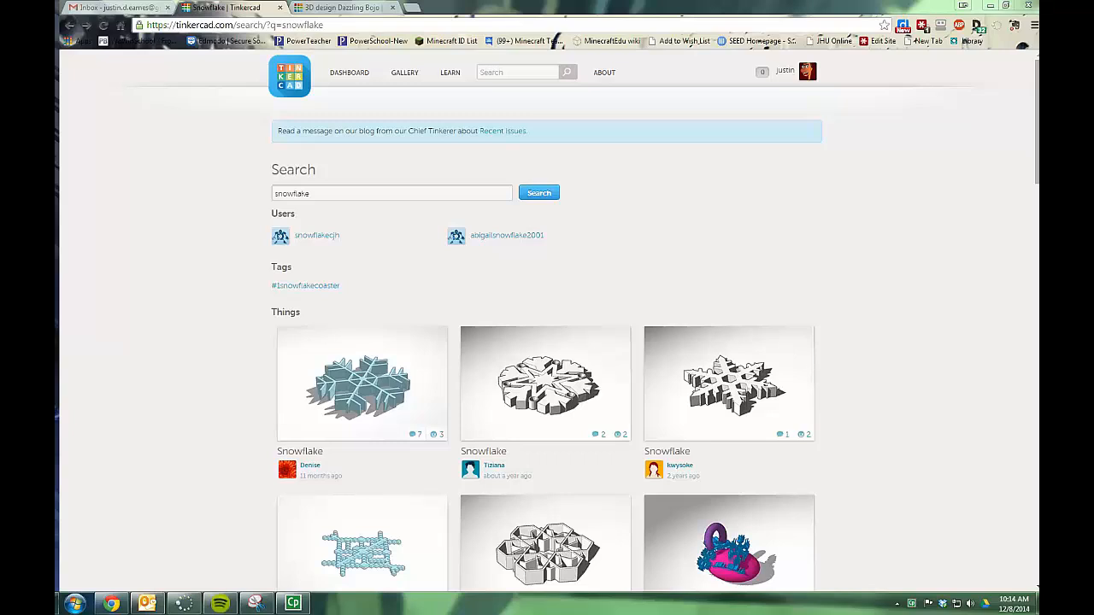
{"action": "mouse_move", "coordinate": [229, 289]}
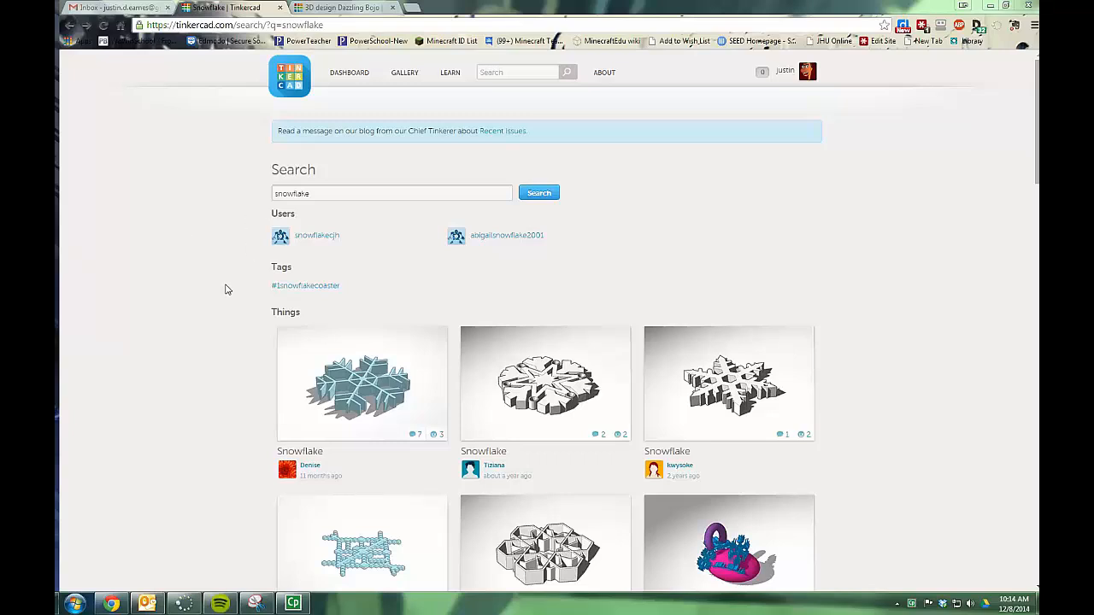
- Name the design 'Snowflake Ornament_II' in Thing properties and save the change
{"action": "scroll", "scroll_direction": "down", "scroll_amount": 3}
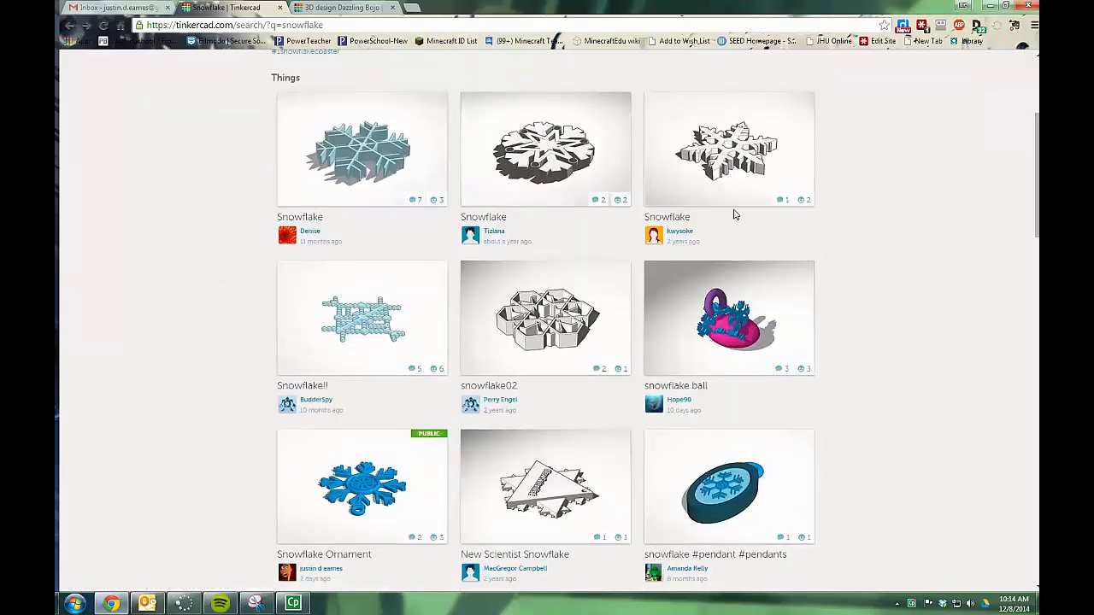
{"action": "scroll", "scroll_direction": "down", "scroll_amount": 3}
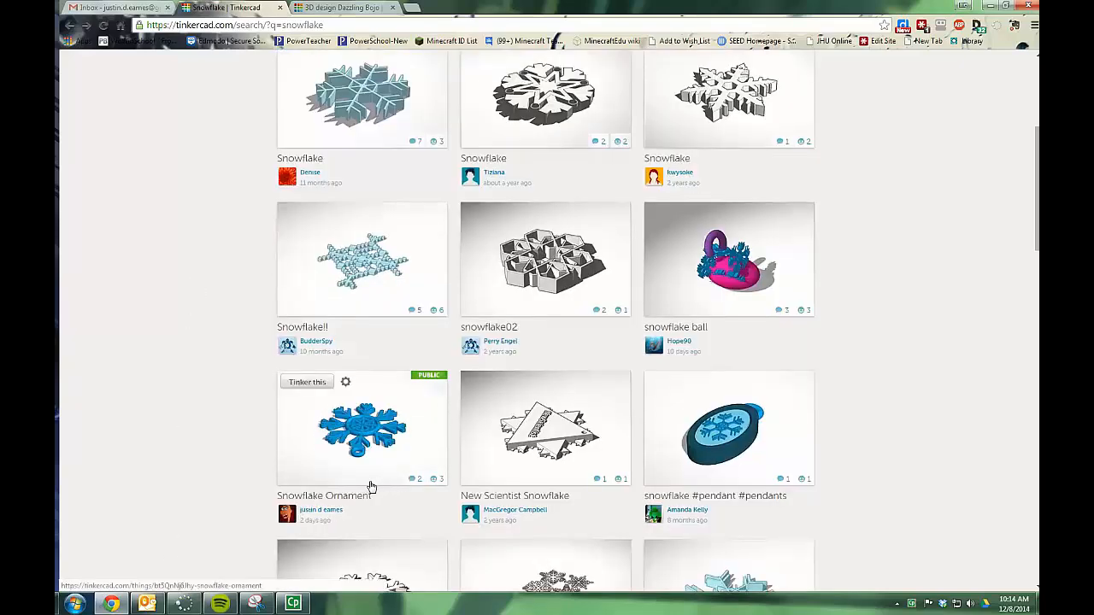
{"action": "mouse_move", "coordinate": [778, 194]}
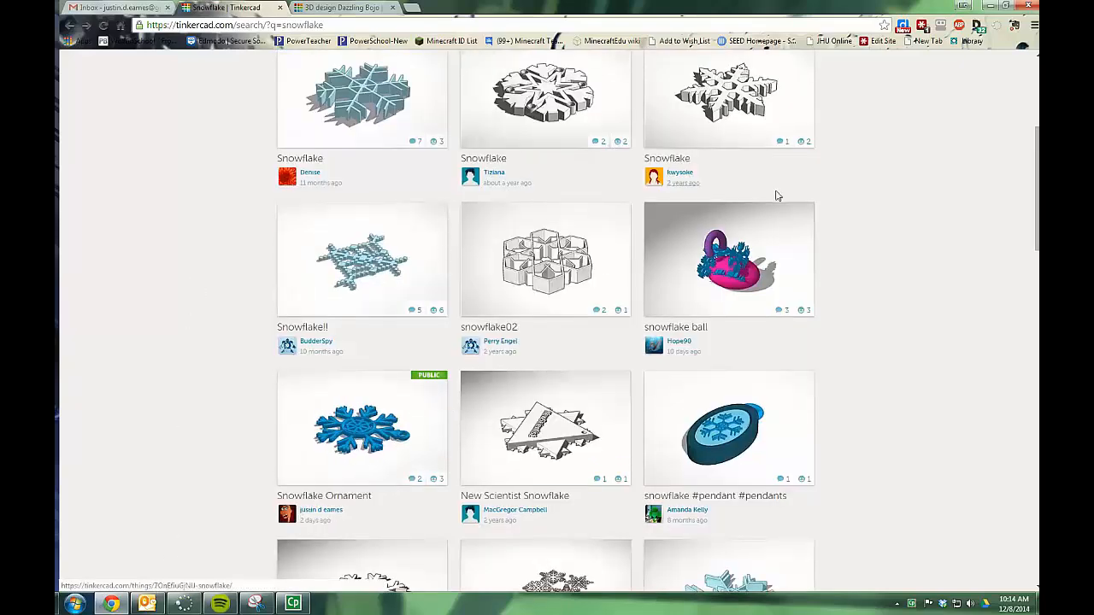
{"action": "scroll", "scroll_direction": "down", "scroll_amount": 3}
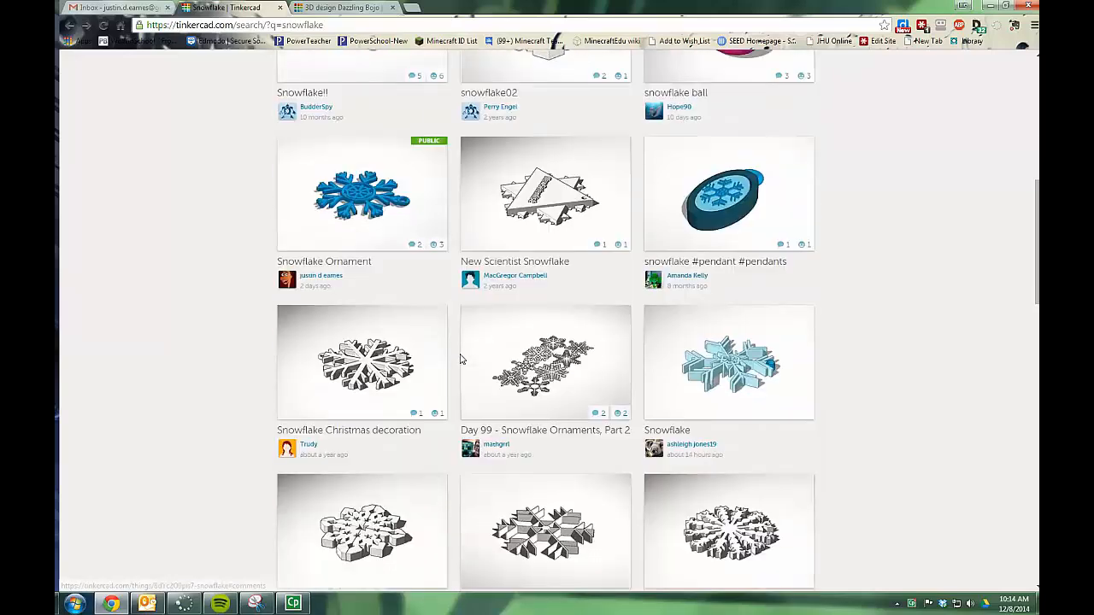
{"action": "scroll", "scroll_direction": "down", "scroll_amount": 3}
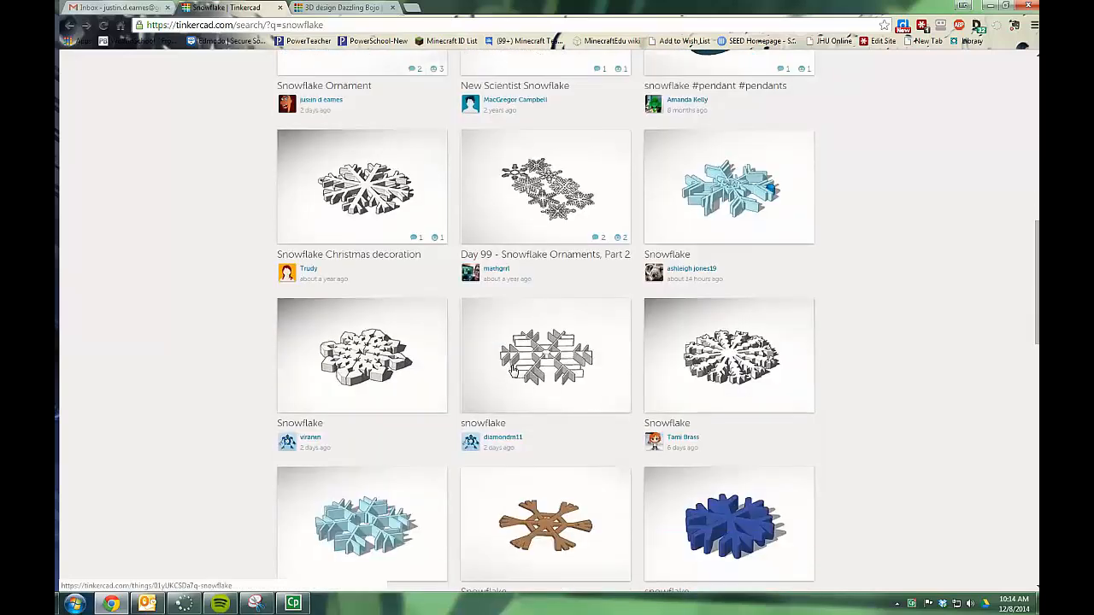
{"action": "scroll", "scroll_direction": "down", "scroll_amount": 3}
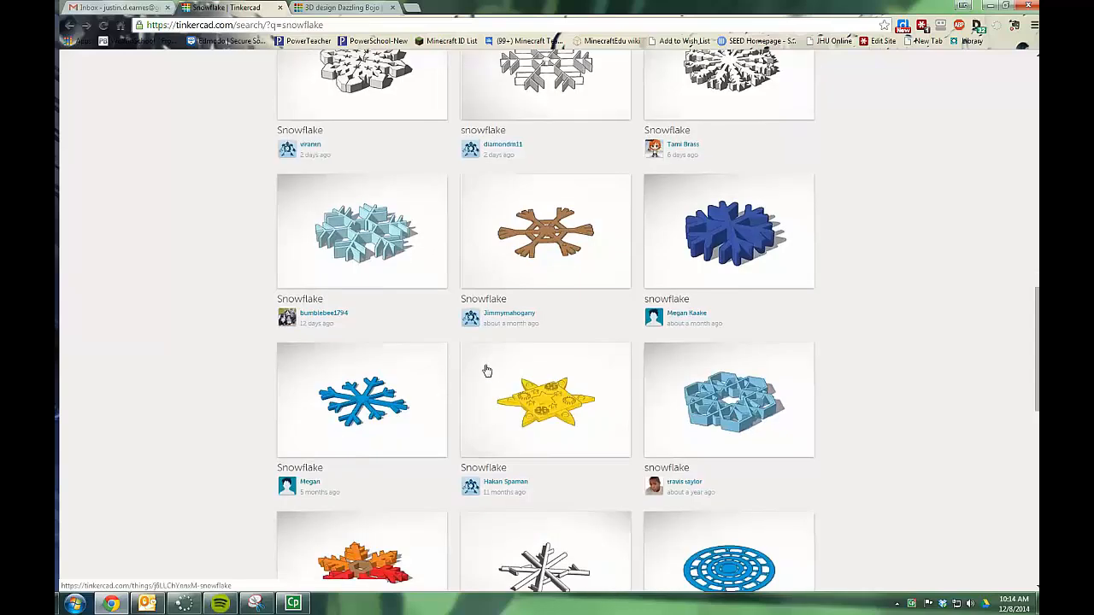
{"action": "scroll", "scroll_direction": "down", "scroll_amount": 3}
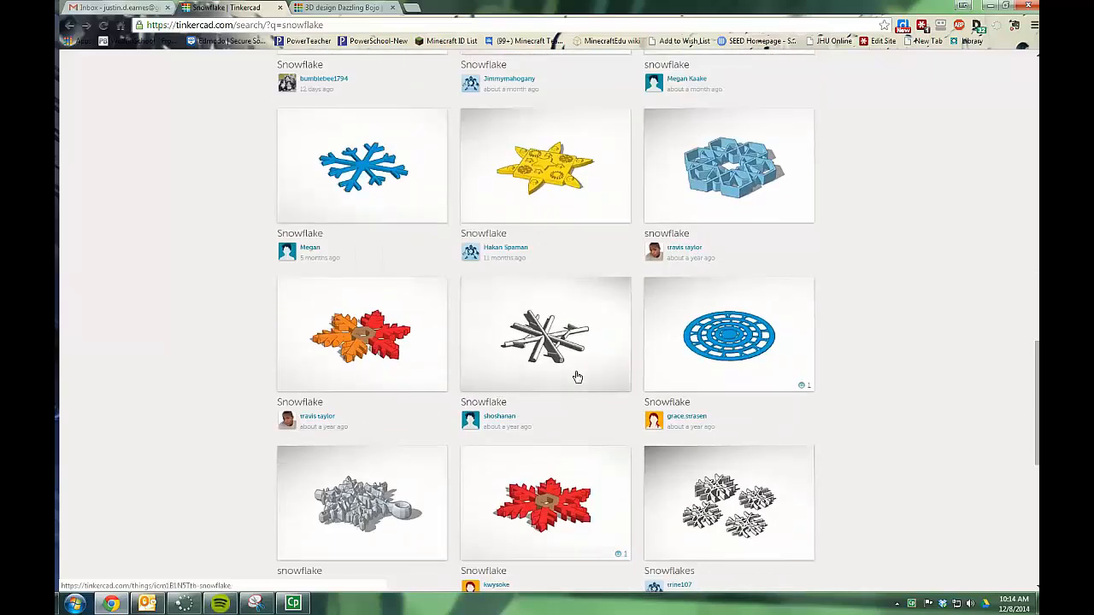
{"action": "scroll", "scroll_direction": "down", "scroll_amount": 3}
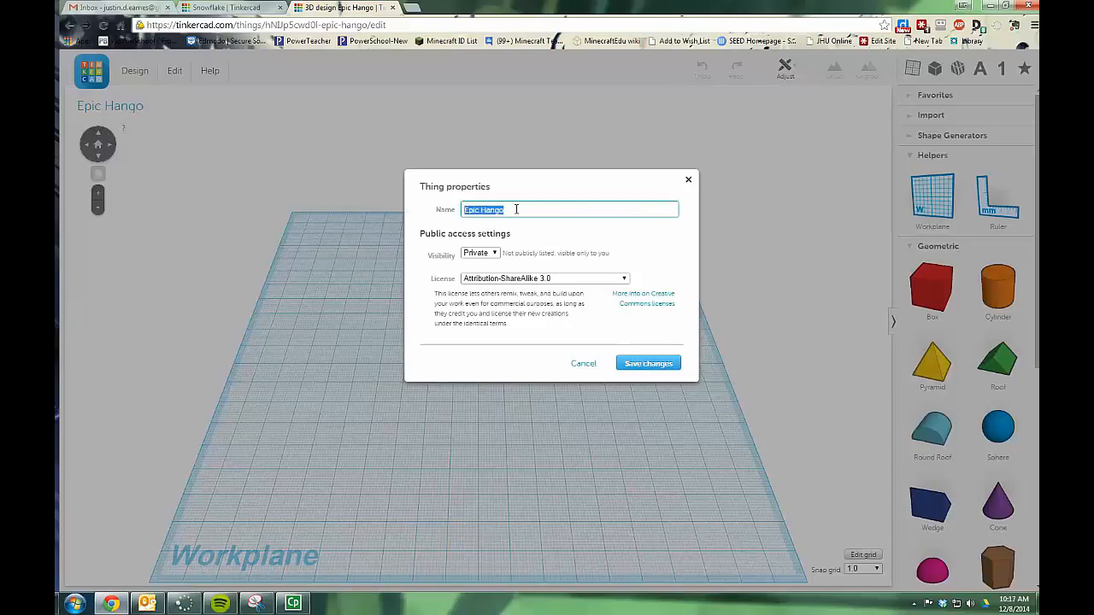
{"action": "type", "text": "Snowflake Ornament"}
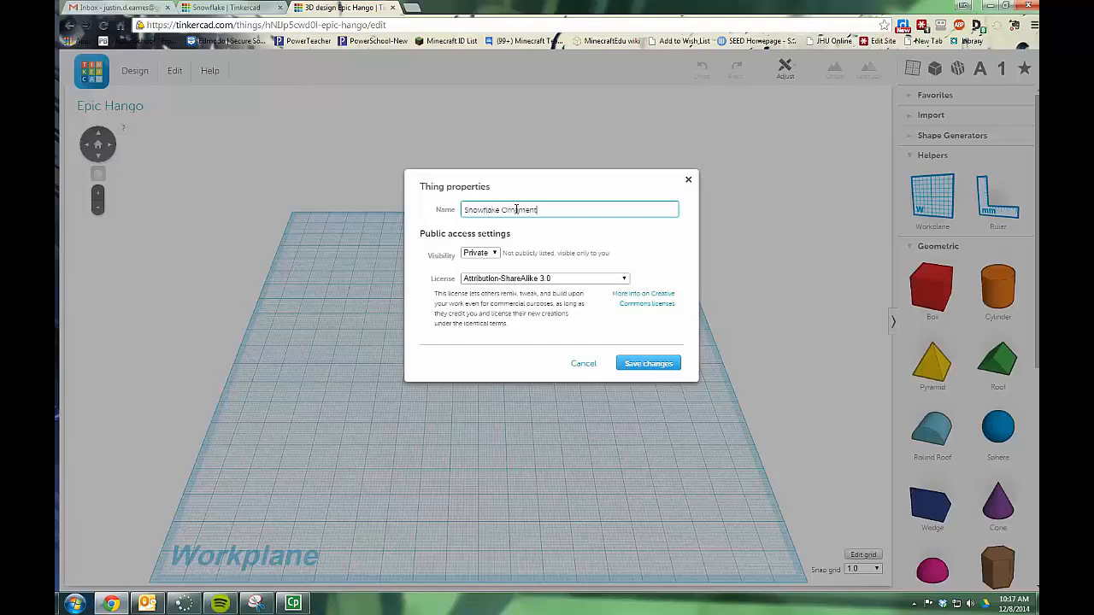
{"action": "type", "text": "_II"}
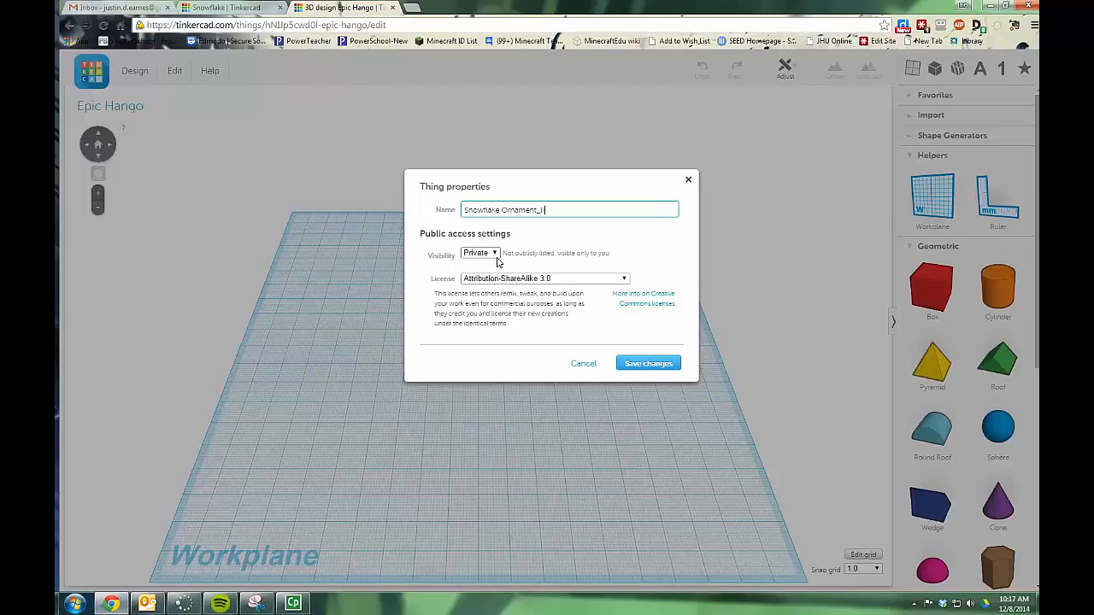
{"action": "left_click", "coordinate": [648, 362]}
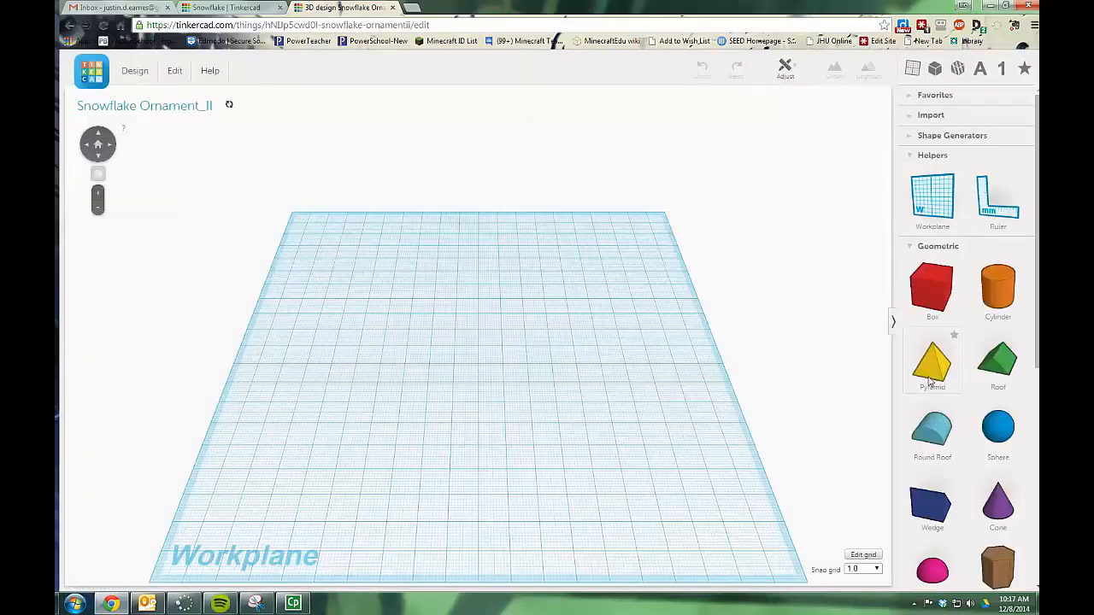
- Place a hexagonal prism from Geometric shapes on the workplane and select it
{"action": "scroll", "scroll_direction": "down", "scroll_amount": 3}
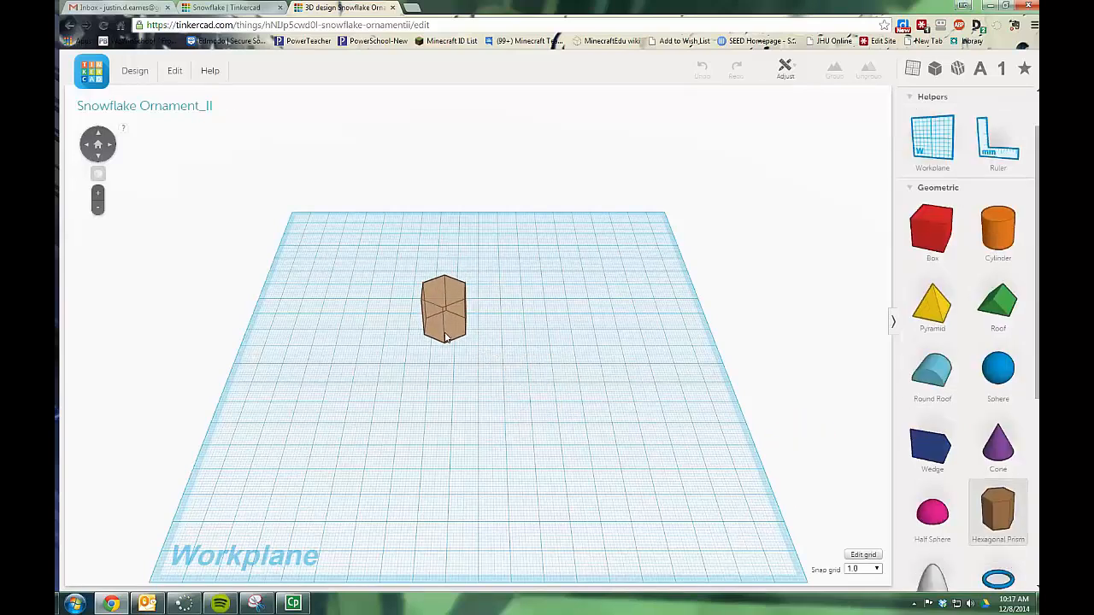
{"action": "left_click", "coordinate": [444, 309]}
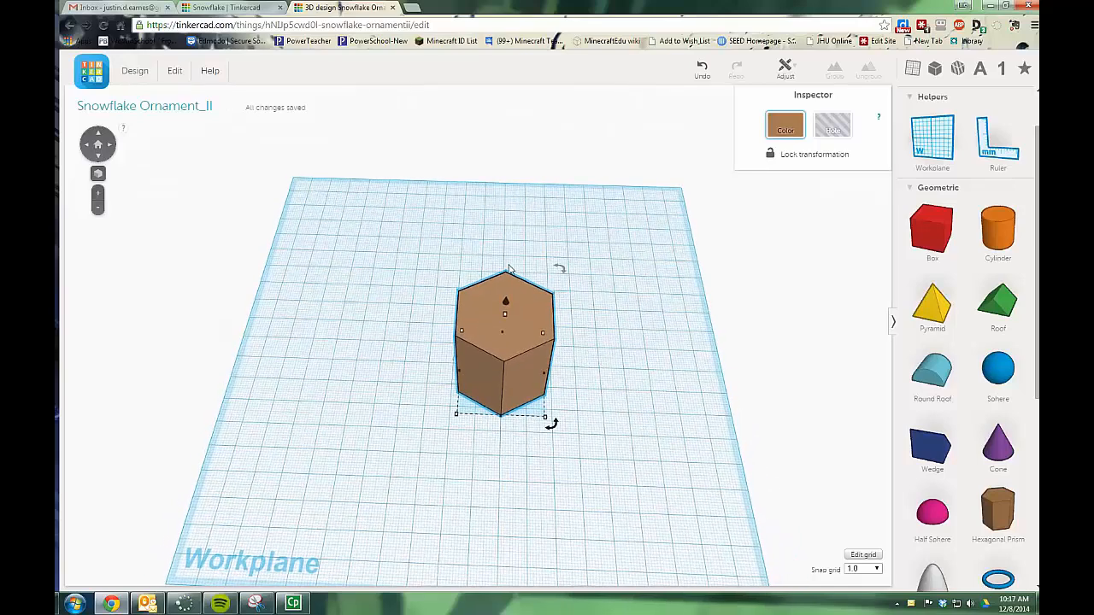
{"action": "mouse_move", "coordinate": [496, 297]}
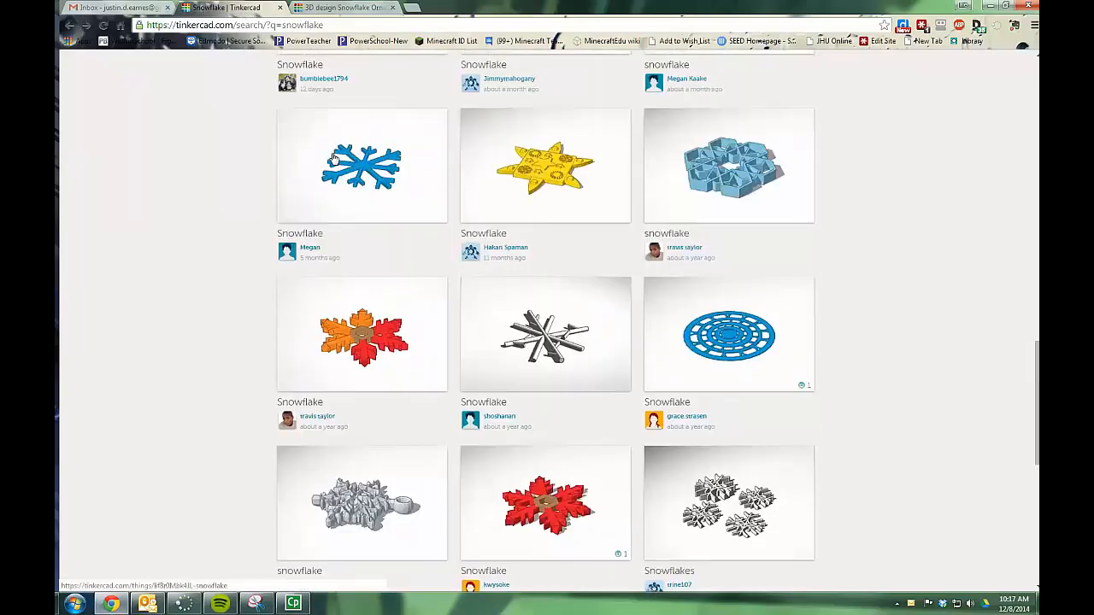
- Browse the community Snowflake Ornament as a reference, then return to the design tab
{"action": "scroll", "scroll_direction": "down", "scroll_amount": 3}
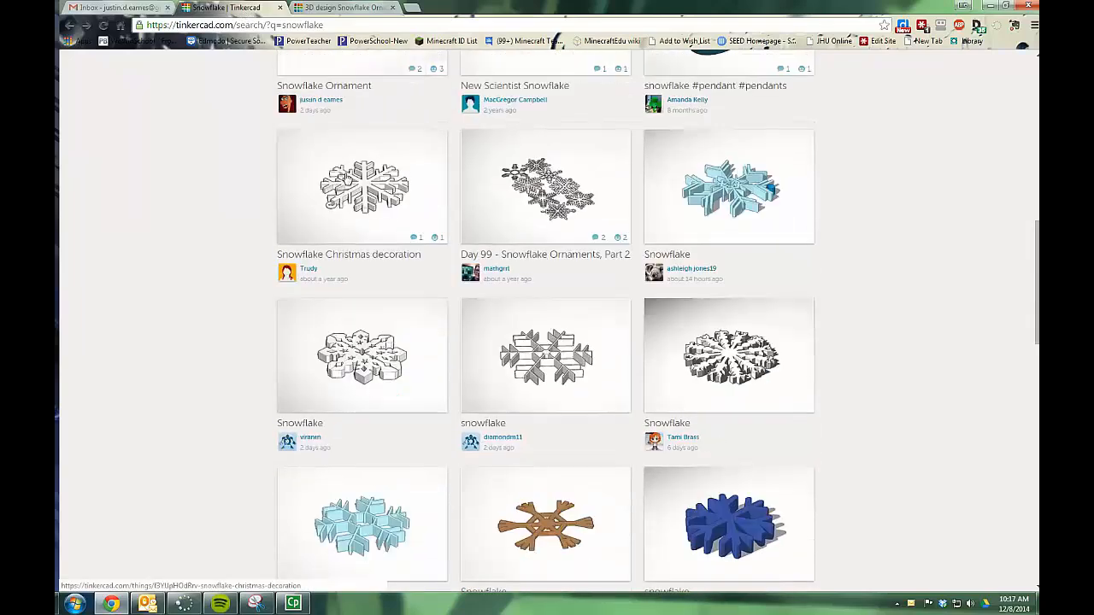
{"action": "scroll", "scroll_direction": "down", "scroll_amount": 3}
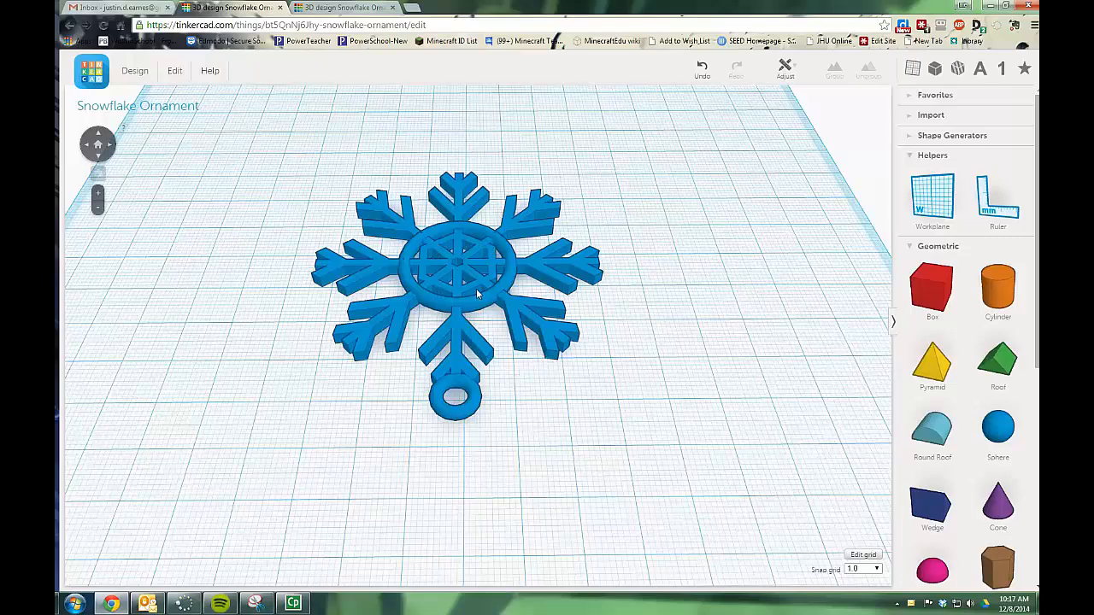
{"action": "left_click", "coordinate": [345, 7]}
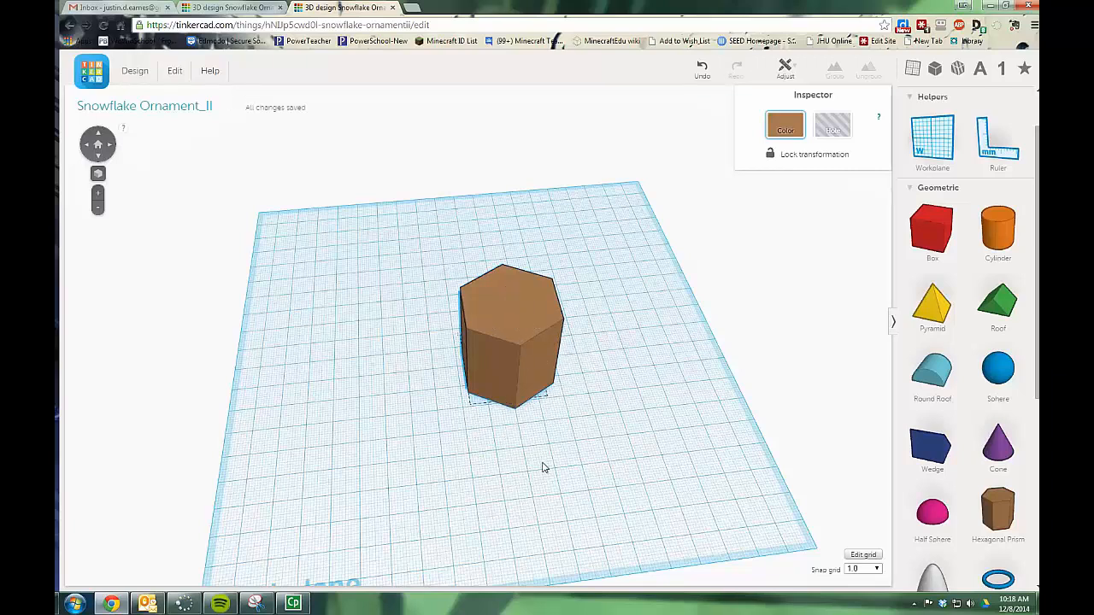
- Return to Snowflake Ornament_II and click the workplane beside the hexagonal prism
{"action": "left_click", "coordinate": [510, 334]}
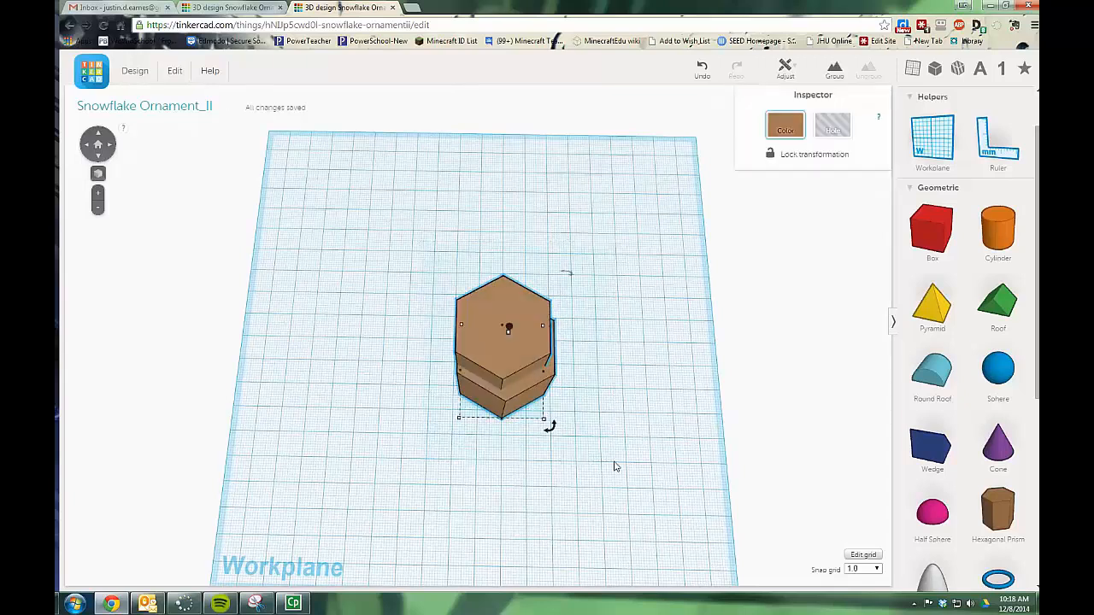
- Align the two hexagonal prisms on center and make the inner one a hole
{"action": "left_click", "coordinate": [785, 70]}
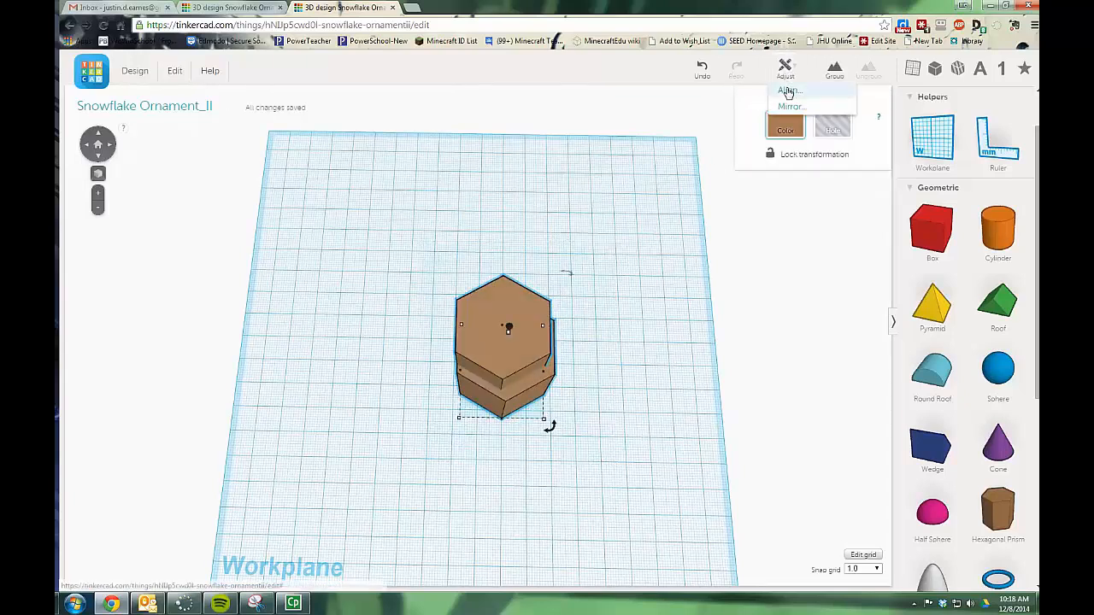
{"action": "left_click", "coordinate": [790, 90]}
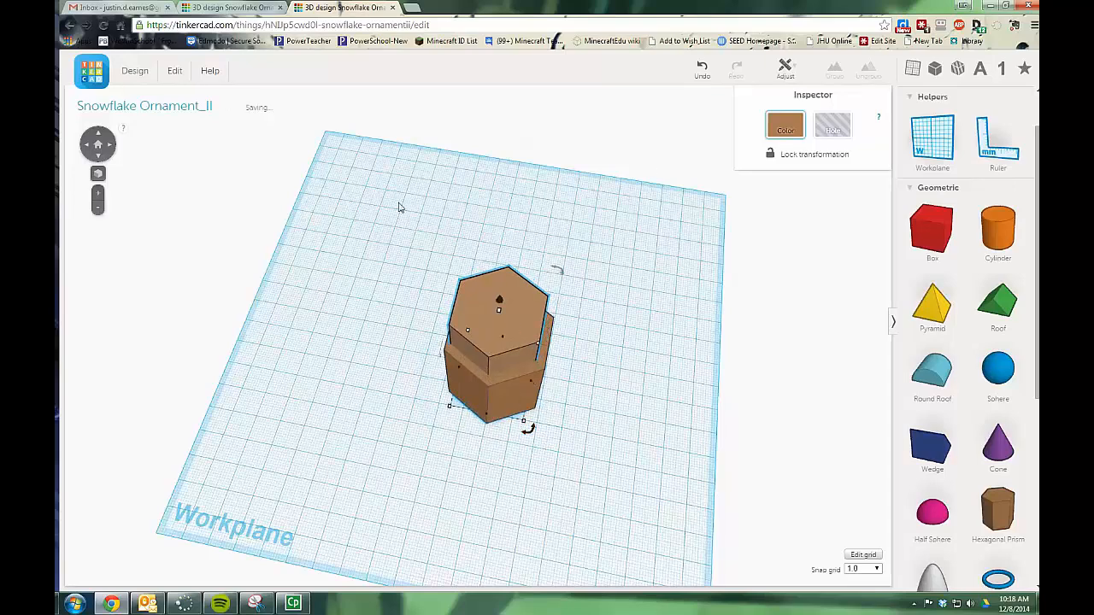
{"action": "left_click", "coordinate": [785, 68]}
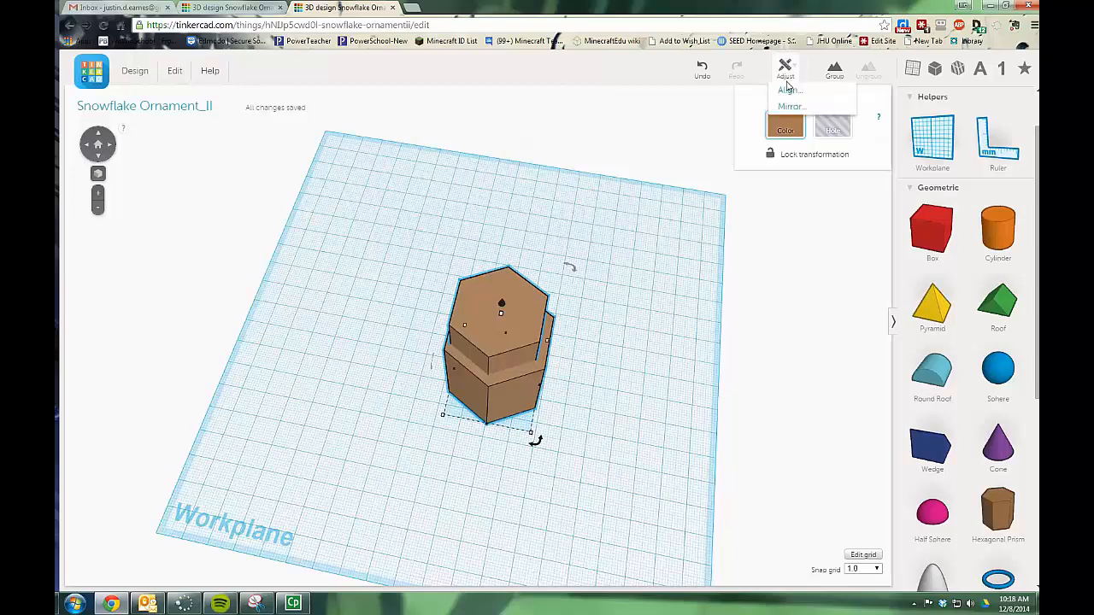
{"action": "left_click", "coordinate": [787, 89]}
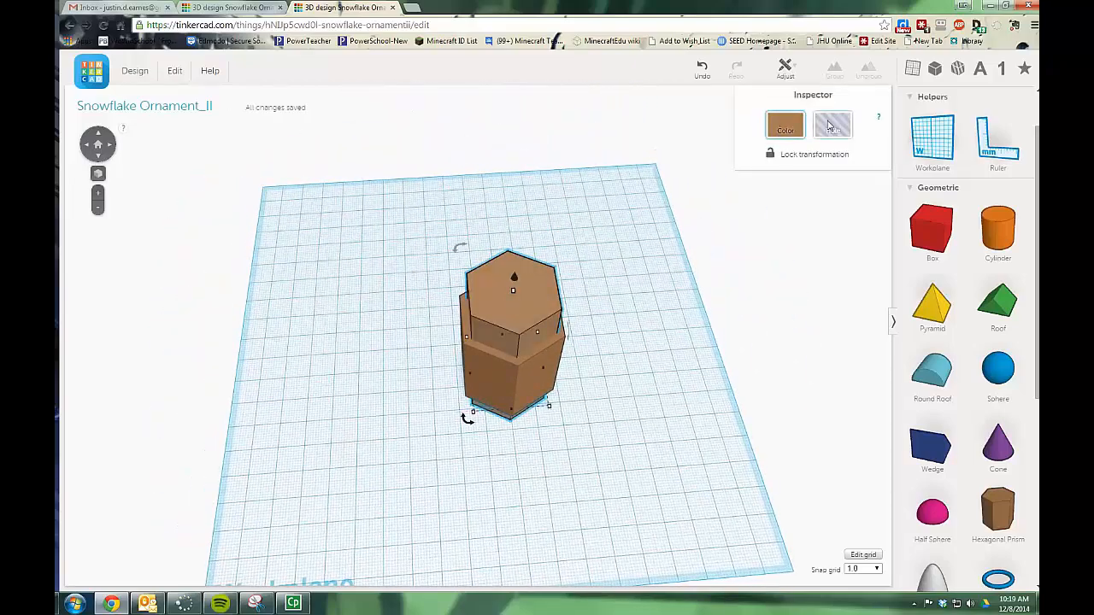
{"action": "left_click", "coordinate": [833, 123]}
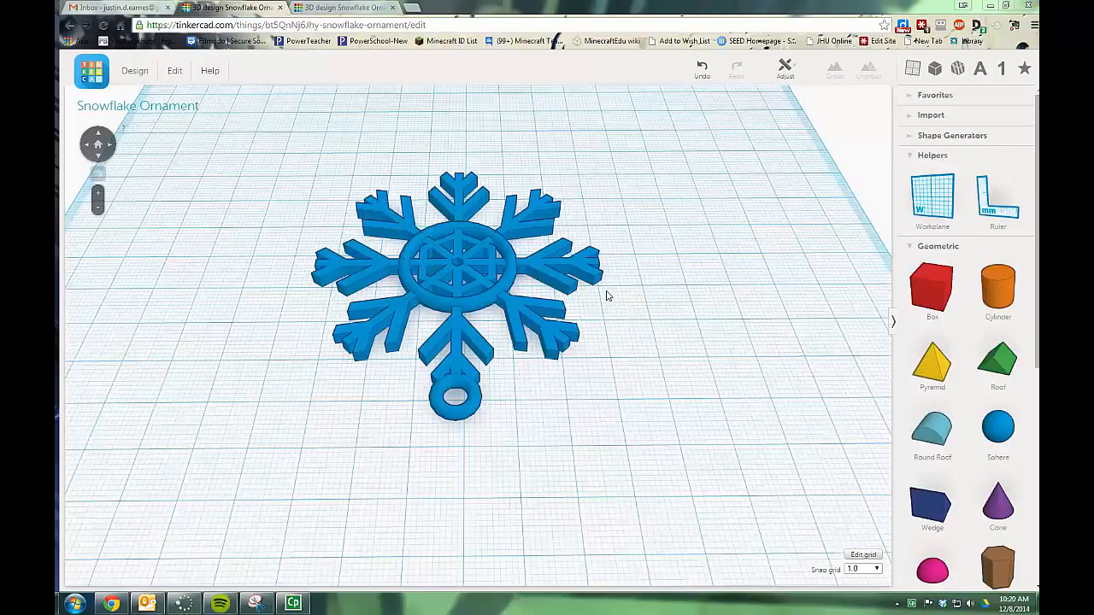
{"action": "mouse_move", "coordinate": [419, 151]}
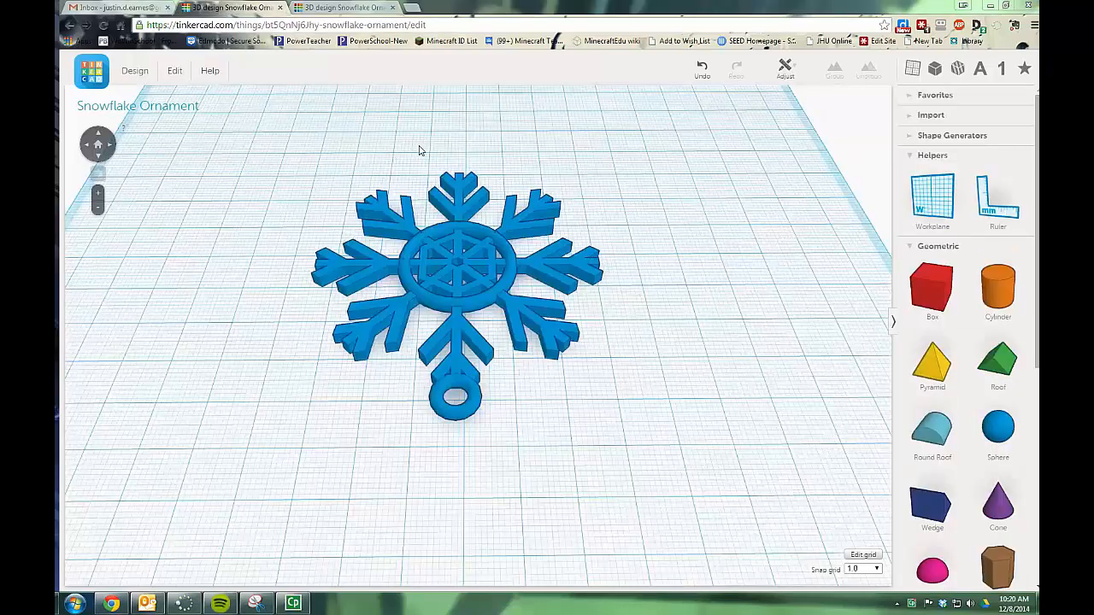
{"action": "mouse_move", "coordinate": [573, 260]}
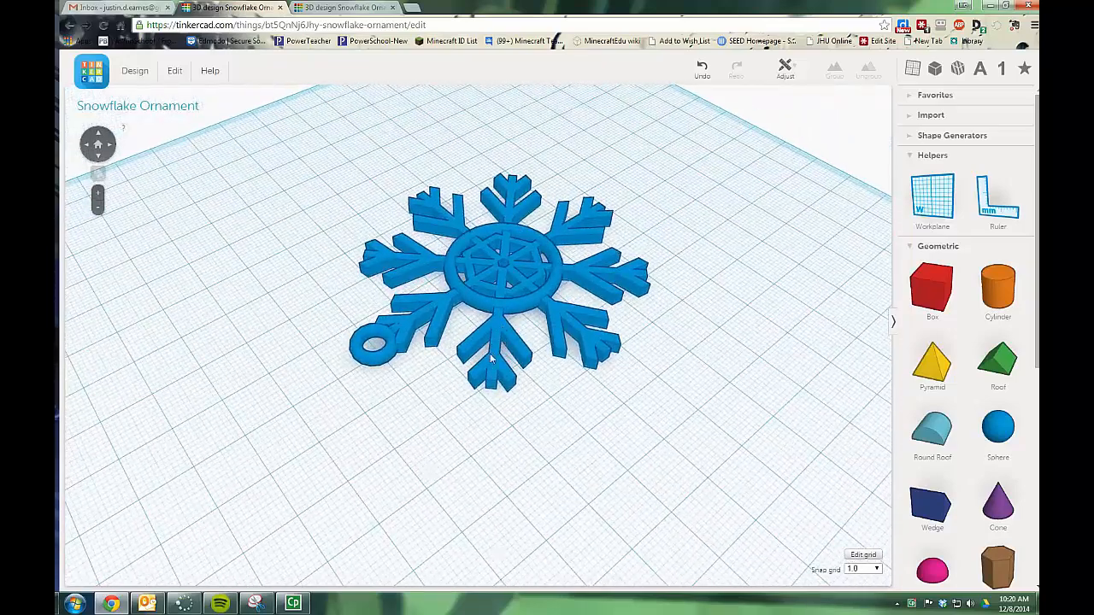
{"action": "mouse_move", "coordinate": [446, 190]}
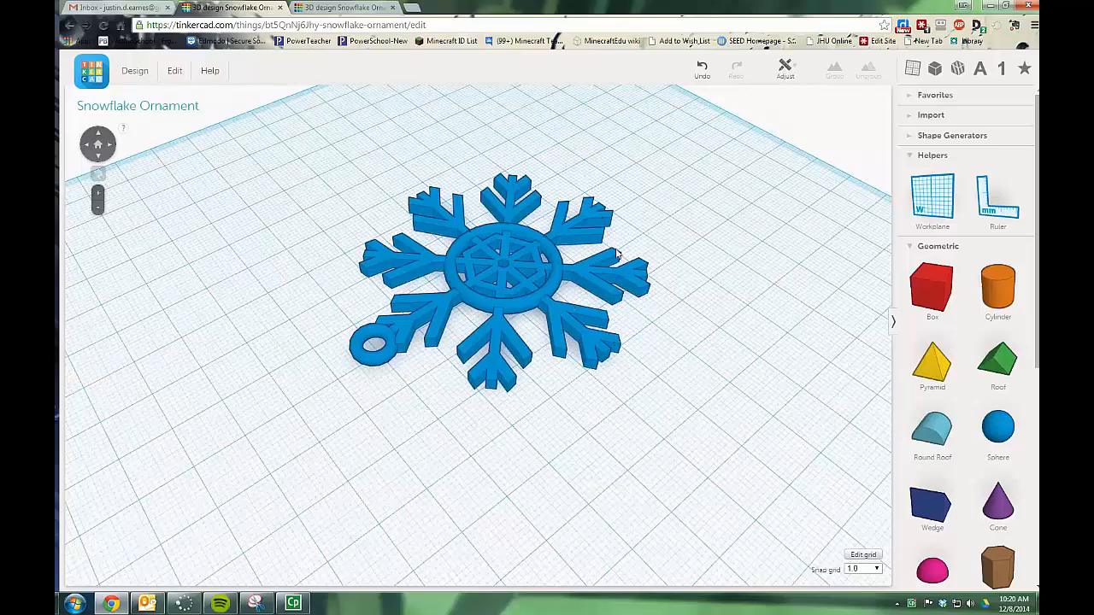
- Switch back to the Snowflake Ornament_II design tab after viewing the example
{"action": "left_click", "coordinate": [345, 7]}
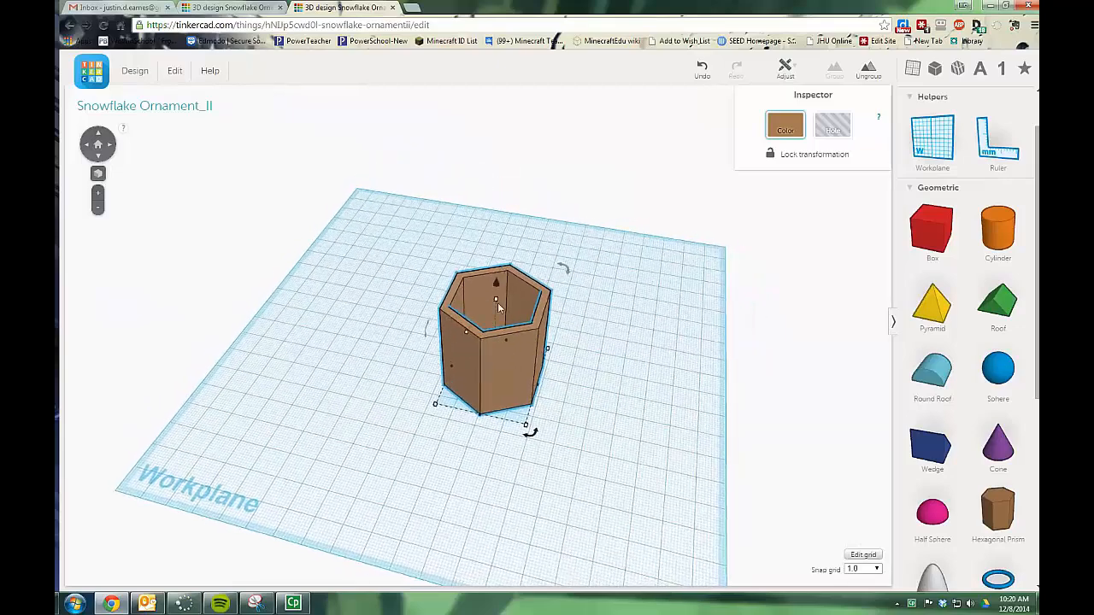
- Look down on the grouped hollow hexagonal ring from the top and deselect it
{"action": "left_click_drag", "start_coordinate": [495, 280], "coordinate": [496, 357]}
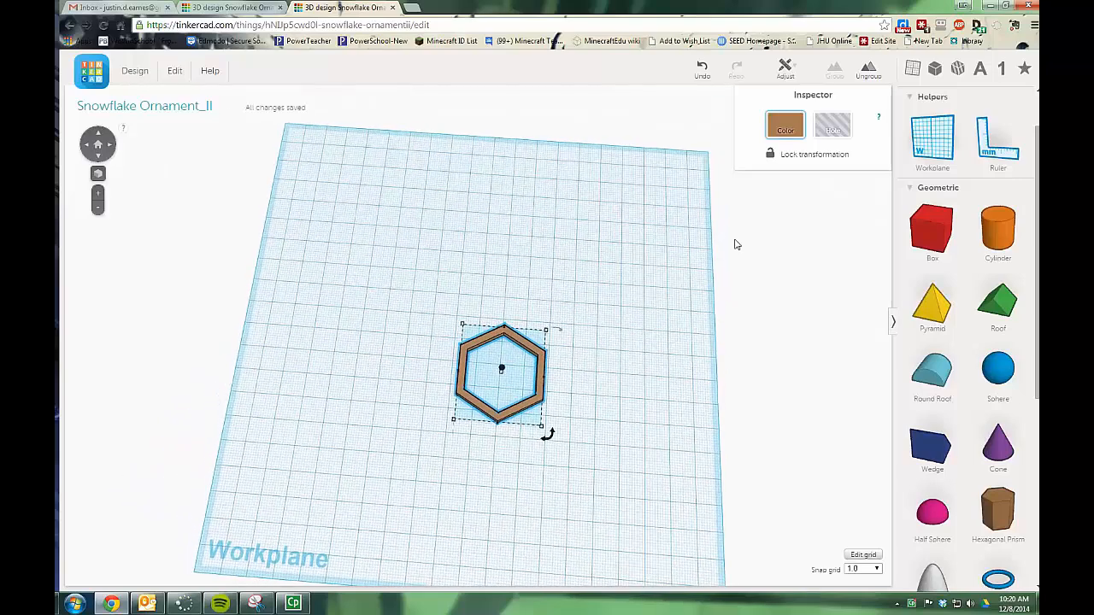
{"action": "left_click", "coordinate": [932, 231]}
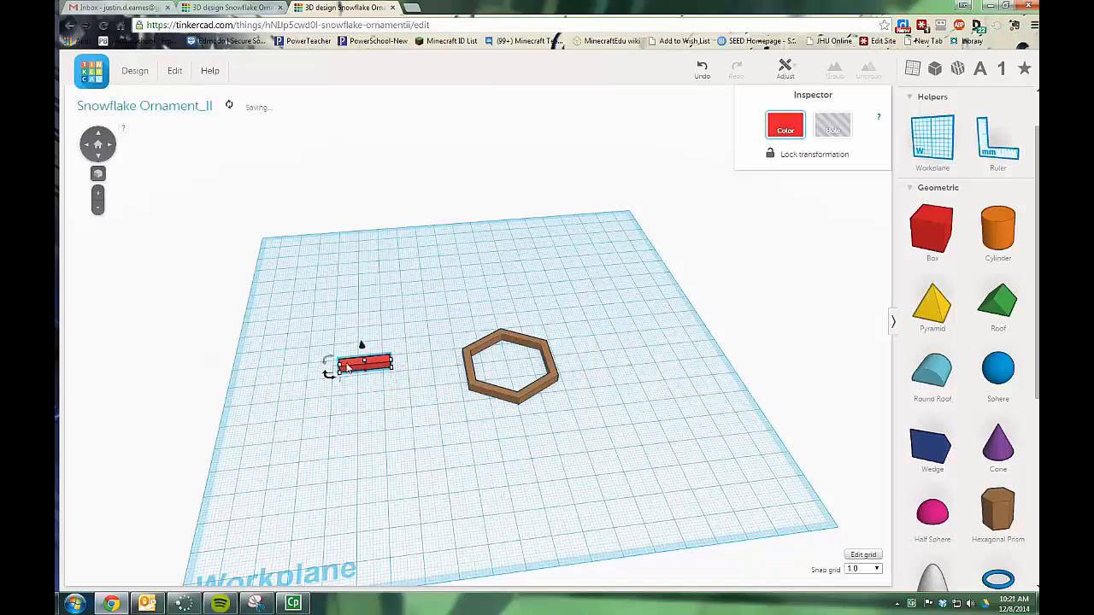
- Move the long thin red box against the hexagonal ring as the first arm
{"action": "left_click_drag", "start_coordinate": [362, 363], "coordinate": [479, 373]}
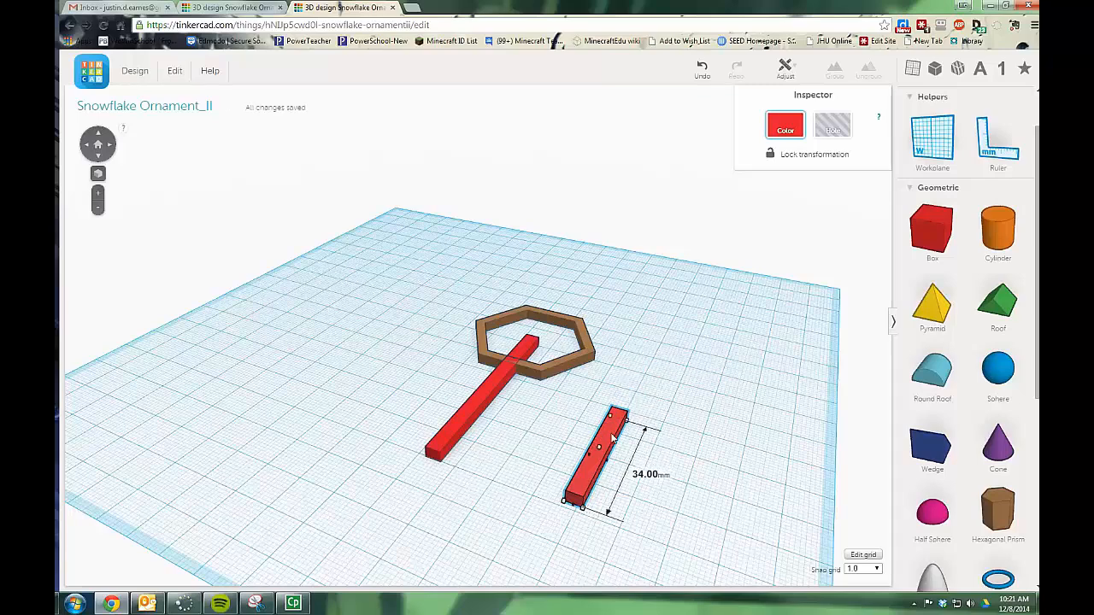
- Shorten one duplicated bar to 15 mm and rotate the other -45°
{"action": "left_click_drag", "start_coordinate": [616, 419], "coordinate": [590, 462]}
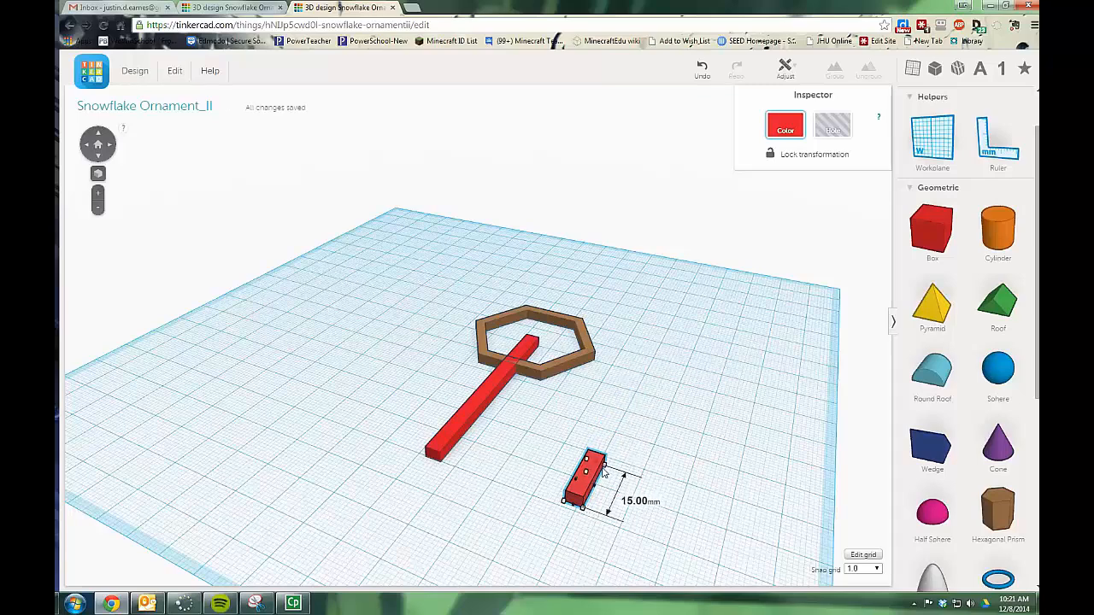
{"action": "left_click_drag", "start_coordinate": [602, 470], "coordinate": [540, 489]}
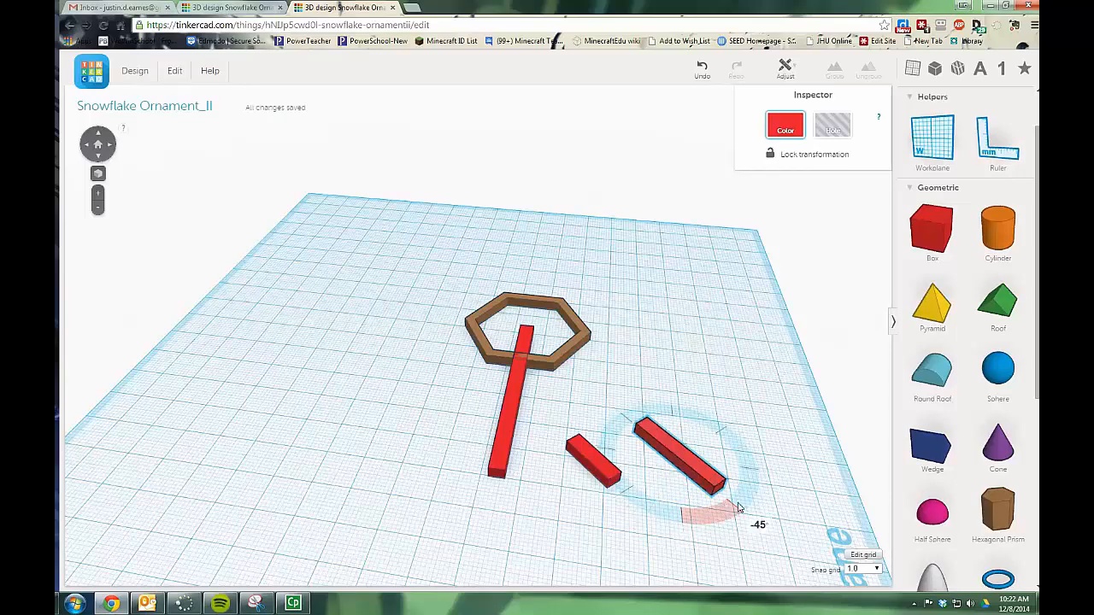
{"action": "left_click_drag", "start_coordinate": [736, 506], "coordinate": [682, 520]}
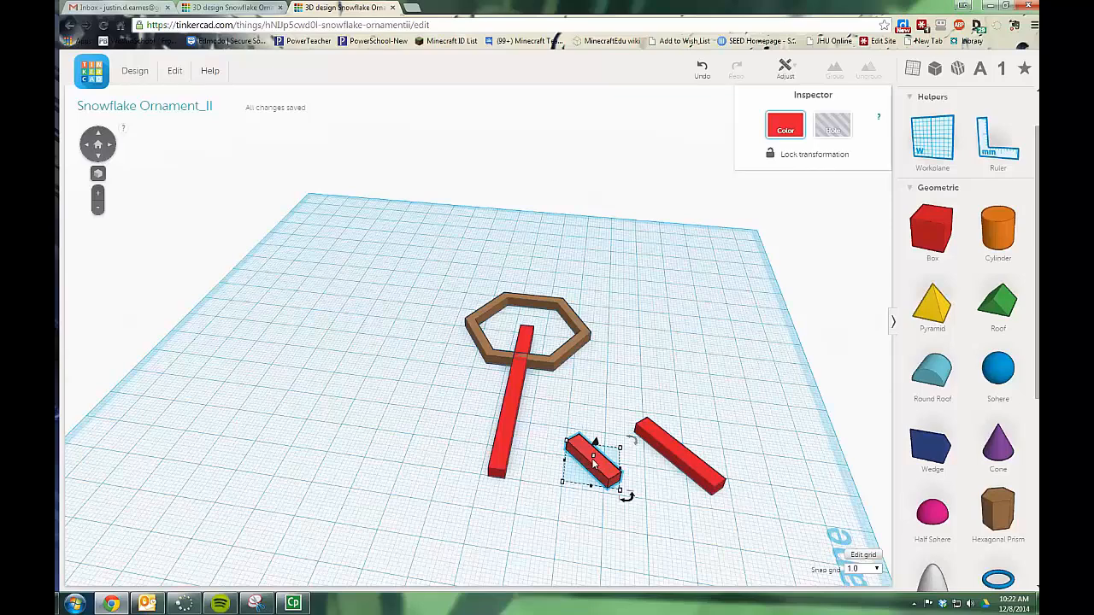
- Set the angled short bar onto the main arm and center-align it as a branch
{"action": "left_click_drag", "start_coordinate": [595, 461], "coordinate": [550, 453]}
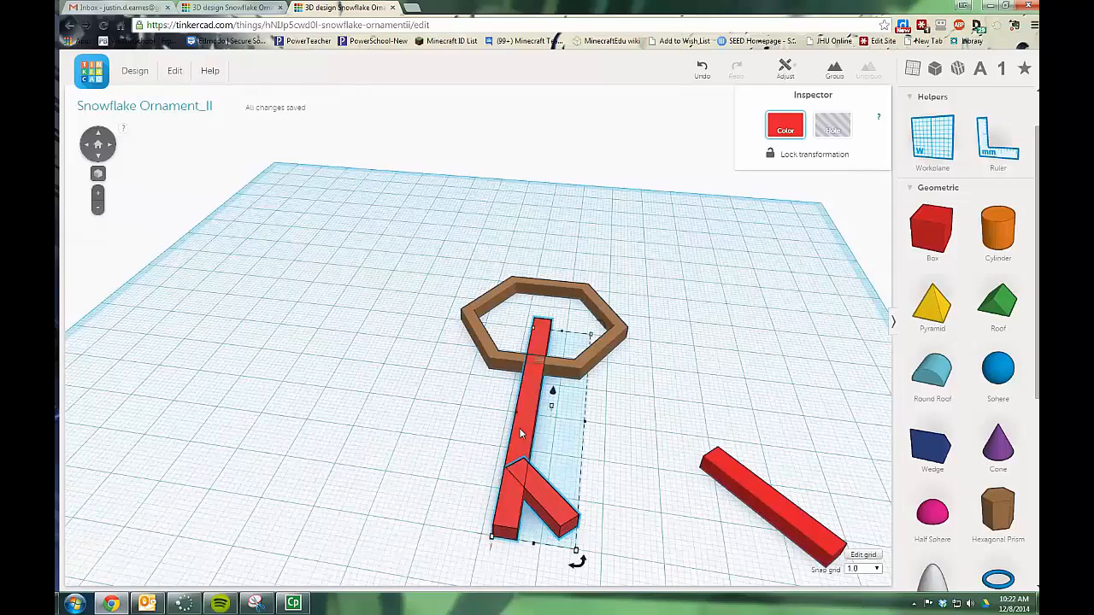
{"action": "left_click", "coordinate": [783, 68]}
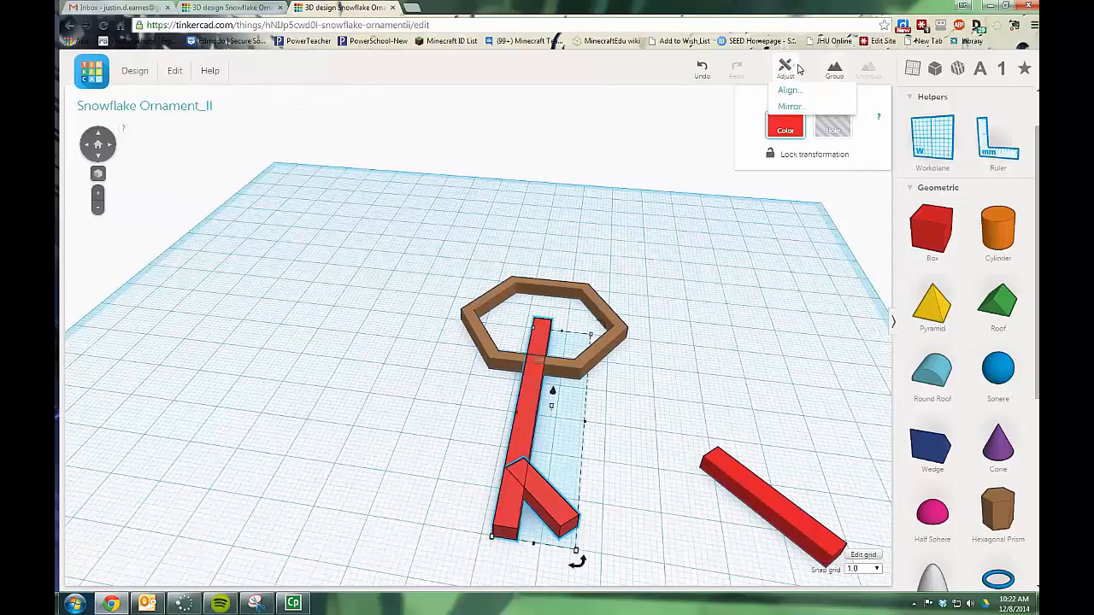
{"action": "left_click", "coordinate": [788, 89]}
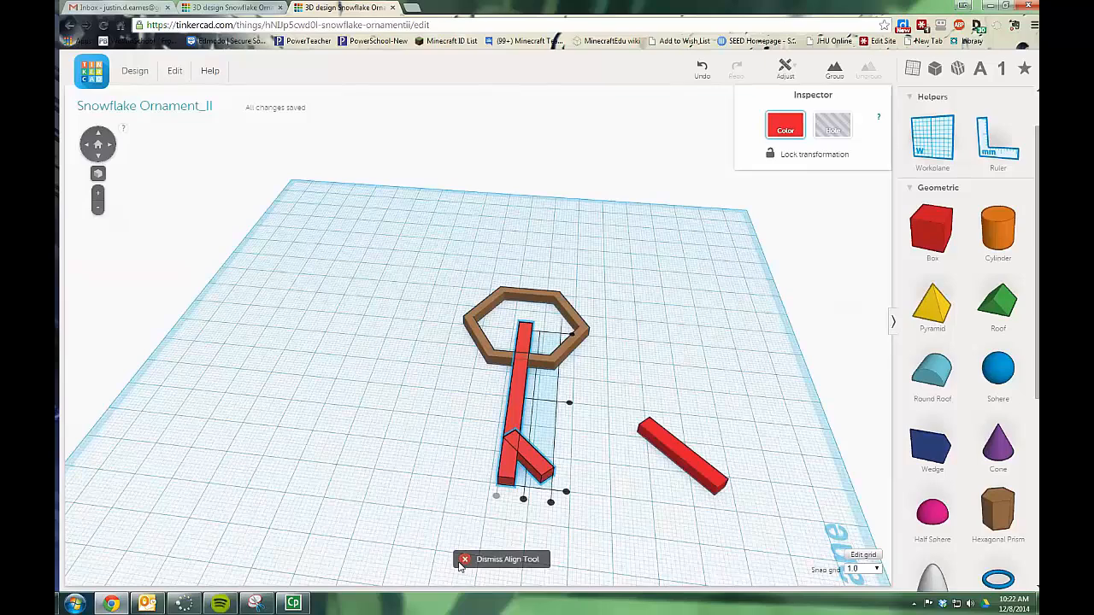
{"action": "left_click_drag", "start_coordinate": [684, 448], "coordinate": [584, 441]}
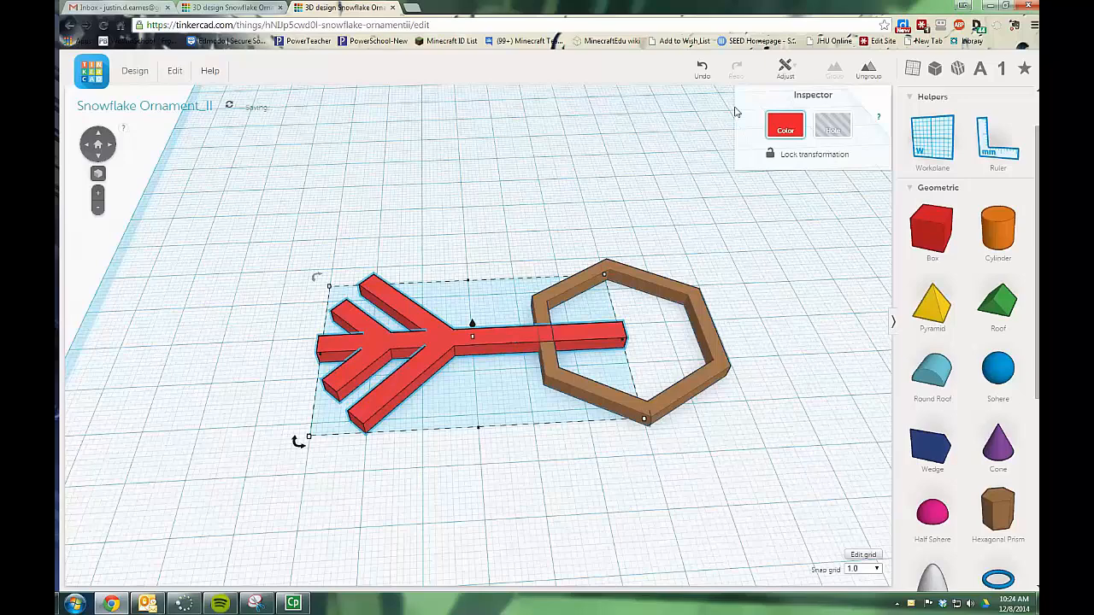
- Align the second branched arm with the hexagonal ring opposite the first, then deselect
{"action": "left_click", "coordinate": [785, 70]}
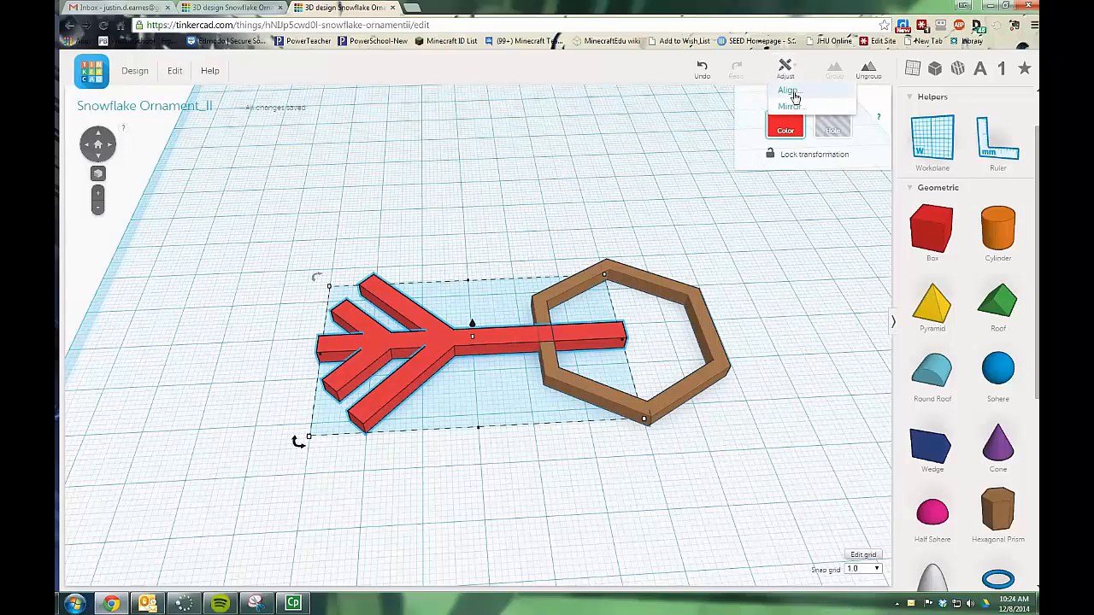
{"action": "left_click", "coordinate": [787, 106]}
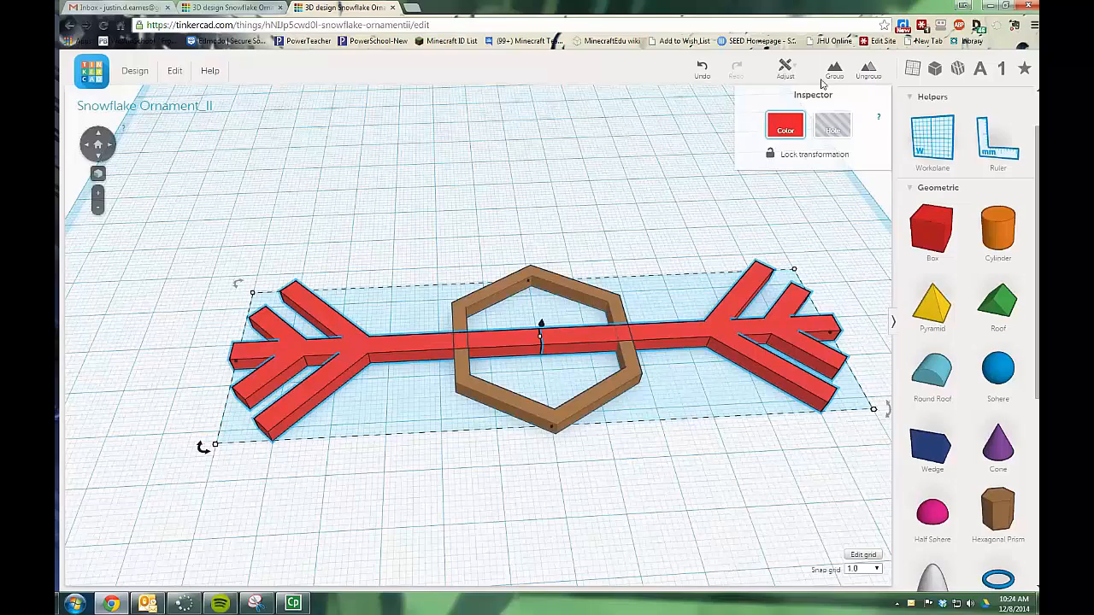
{"action": "left_click", "coordinate": [578, 192]}
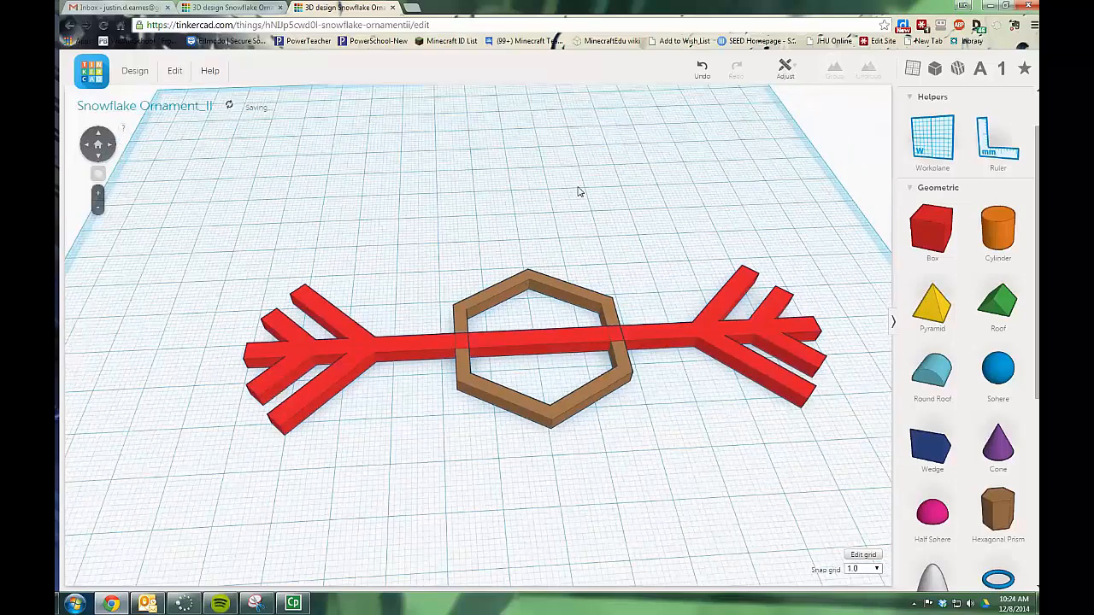
{"action": "left_click", "coordinate": [513, 342]}
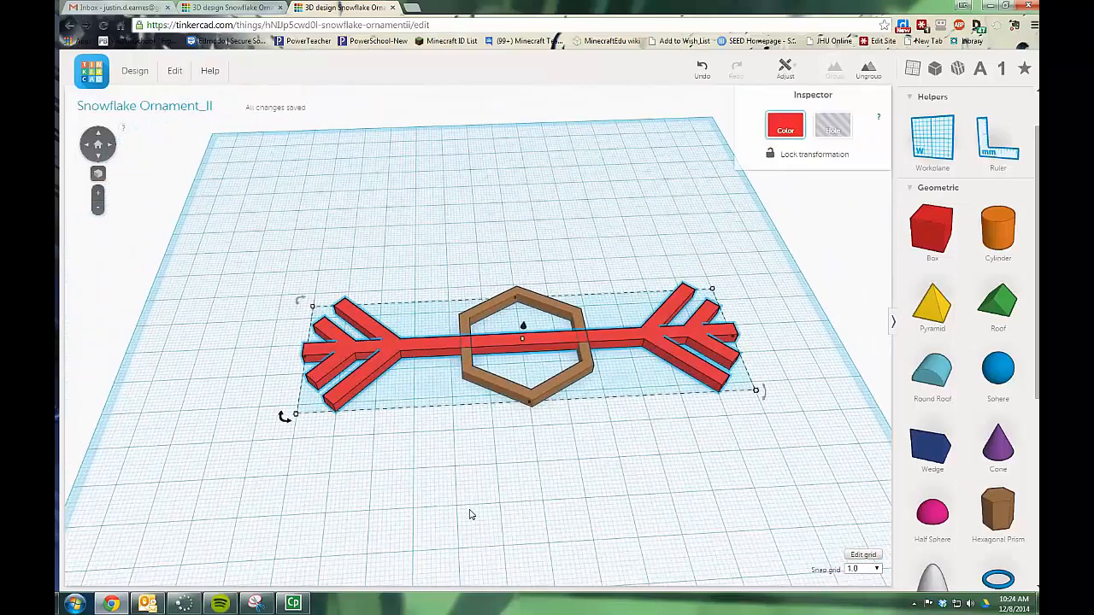
{"action": "mouse_move", "coordinate": [528, 294]}
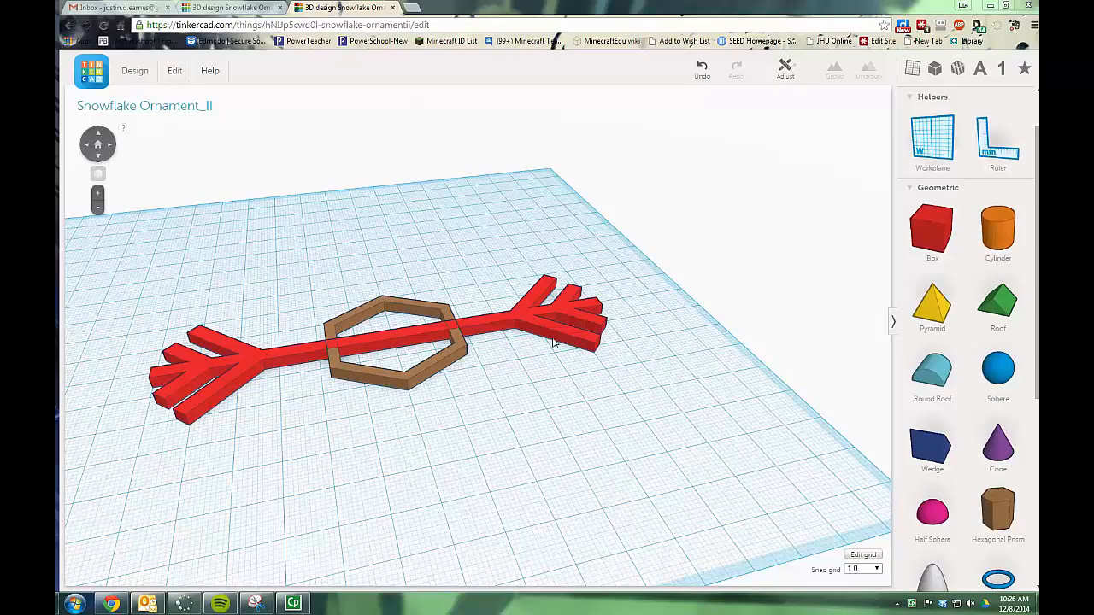
{"action": "mouse_move", "coordinate": [417, 270]}
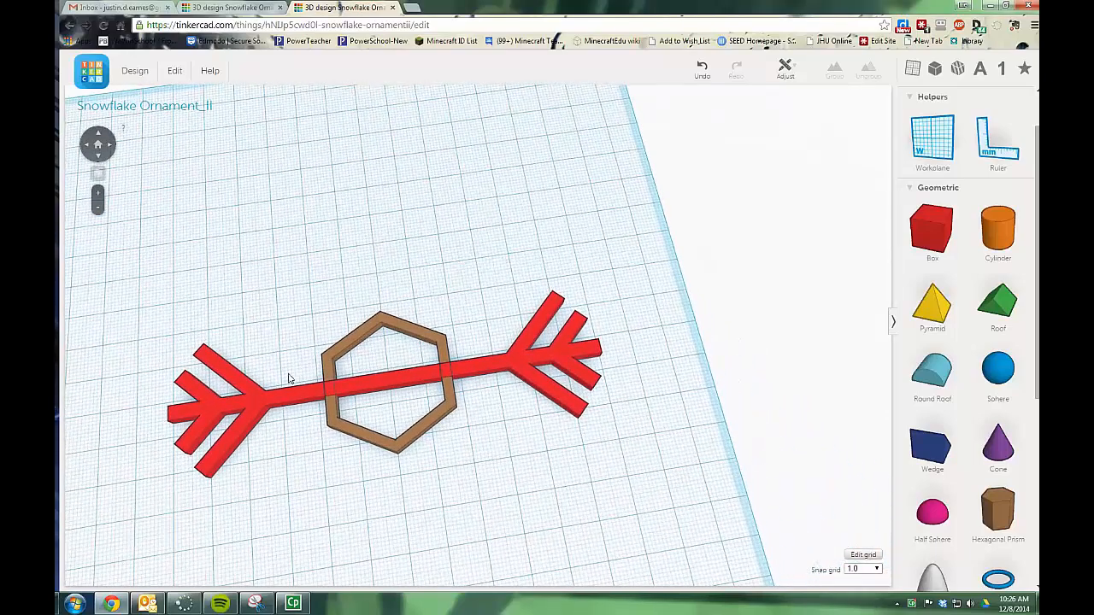
- Copy the red arm to 60° positions and merge all three arms with the hexagon
{"action": "left_click", "coordinate": [291, 380]}
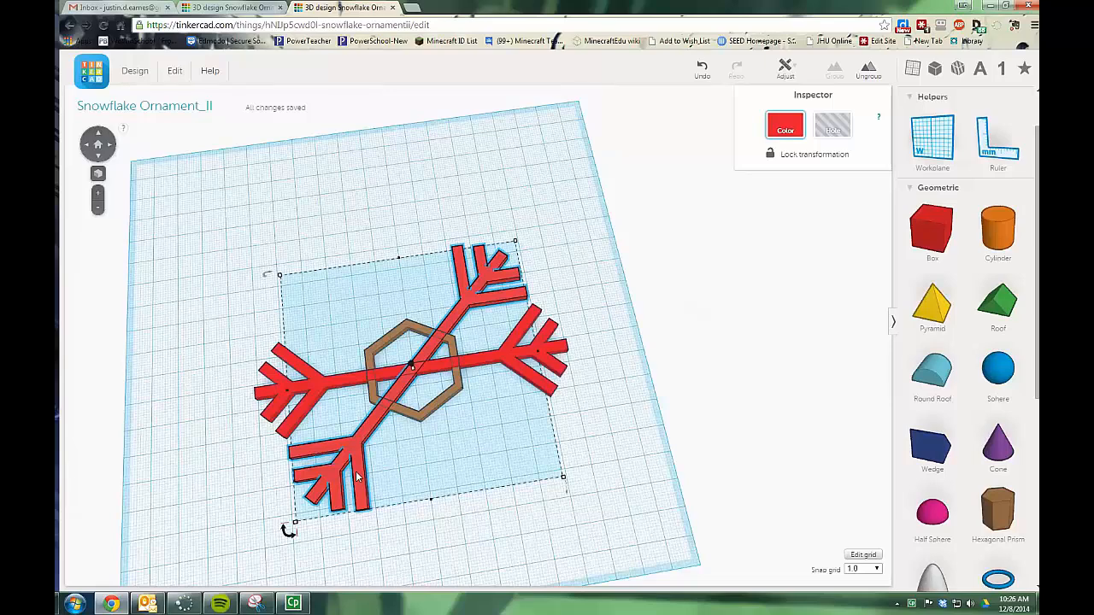
{"action": "mouse_move", "coordinate": [489, 280]}
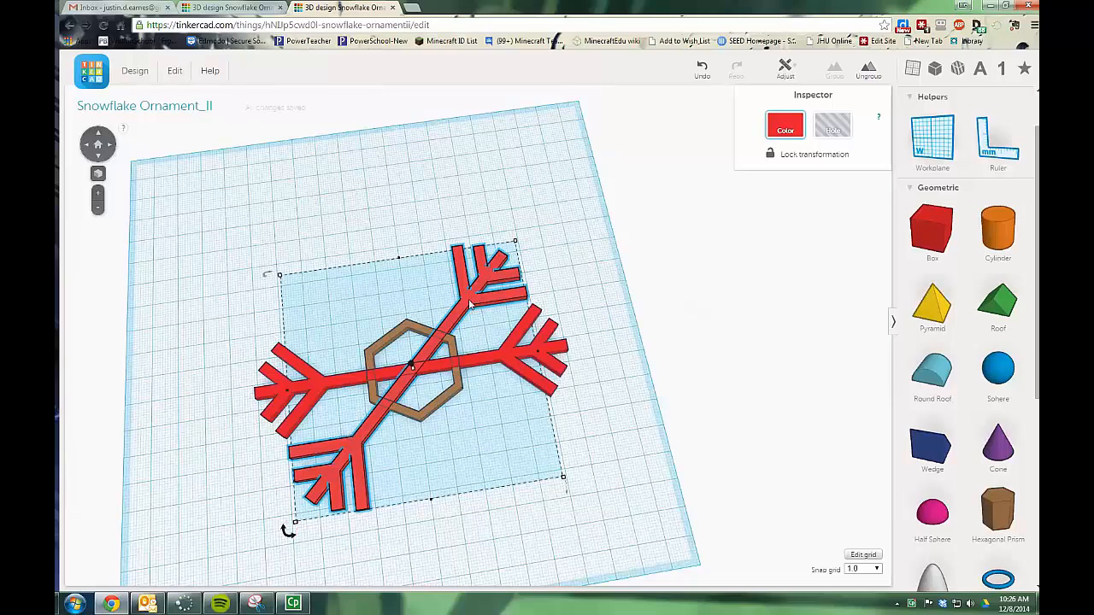
{"action": "mouse_move", "coordinate": [280, 481]}
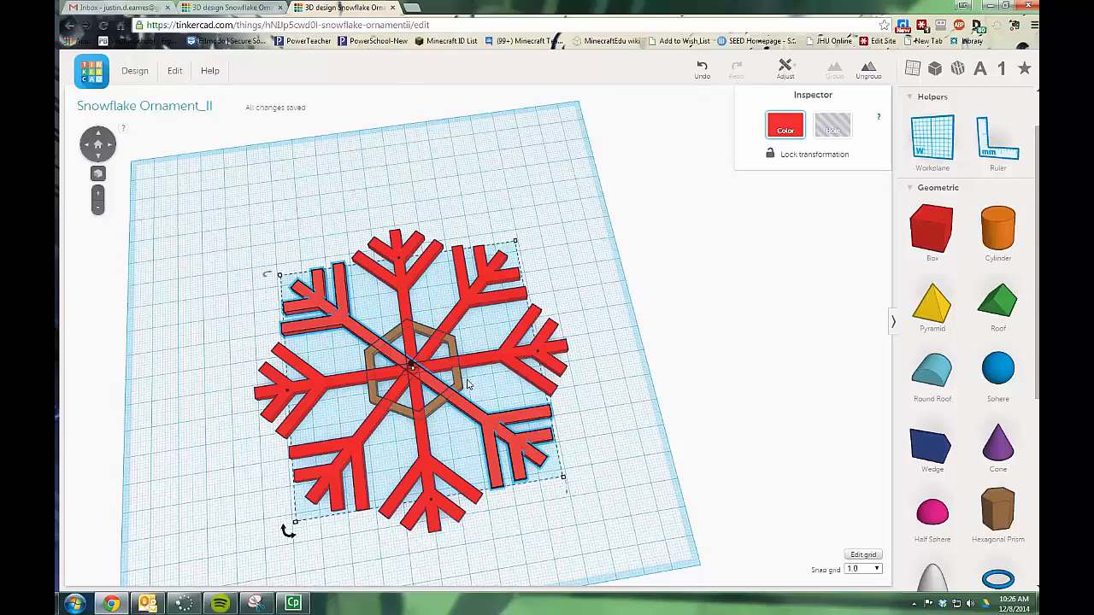
{"action": "mouse_move", "coordinate": [444, 454]}
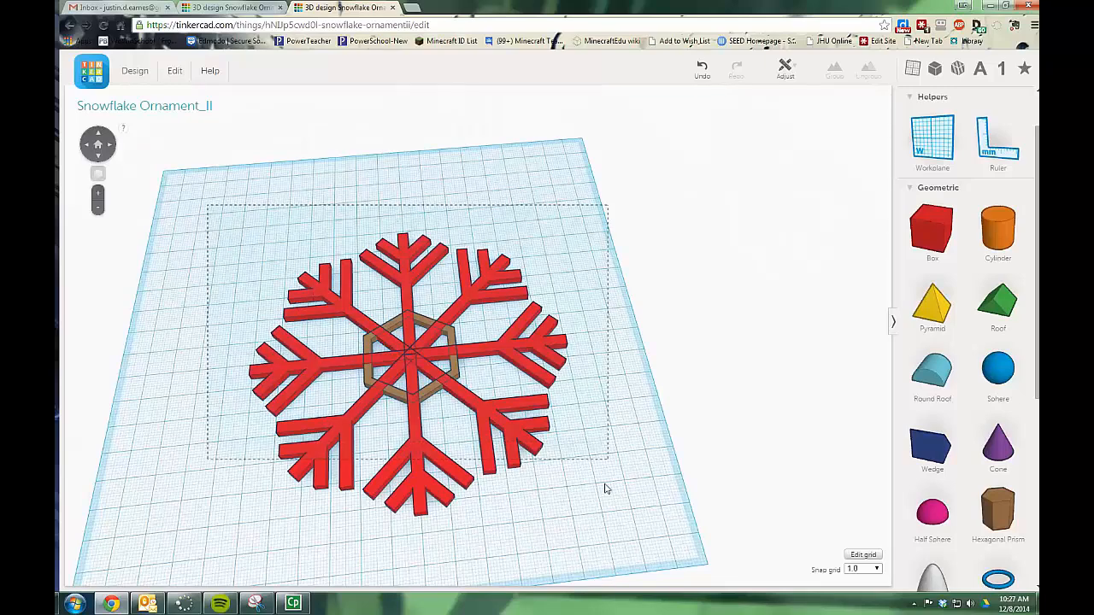
{"action": "left_click", "coordinate": [410, 359]}
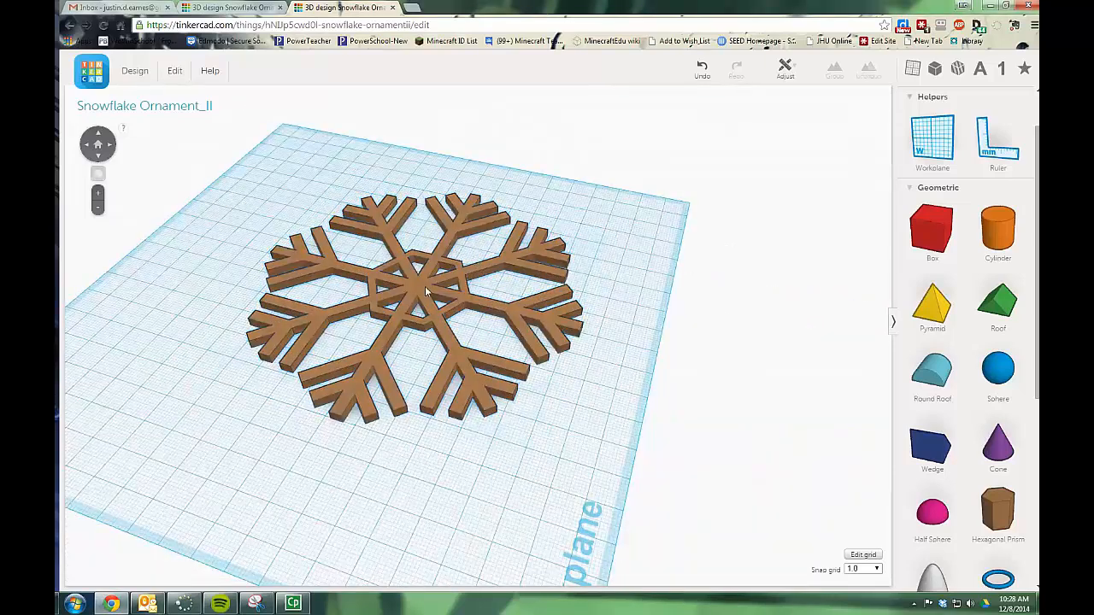
{"action": "mouse_move", "coordinate": [383, 287]}
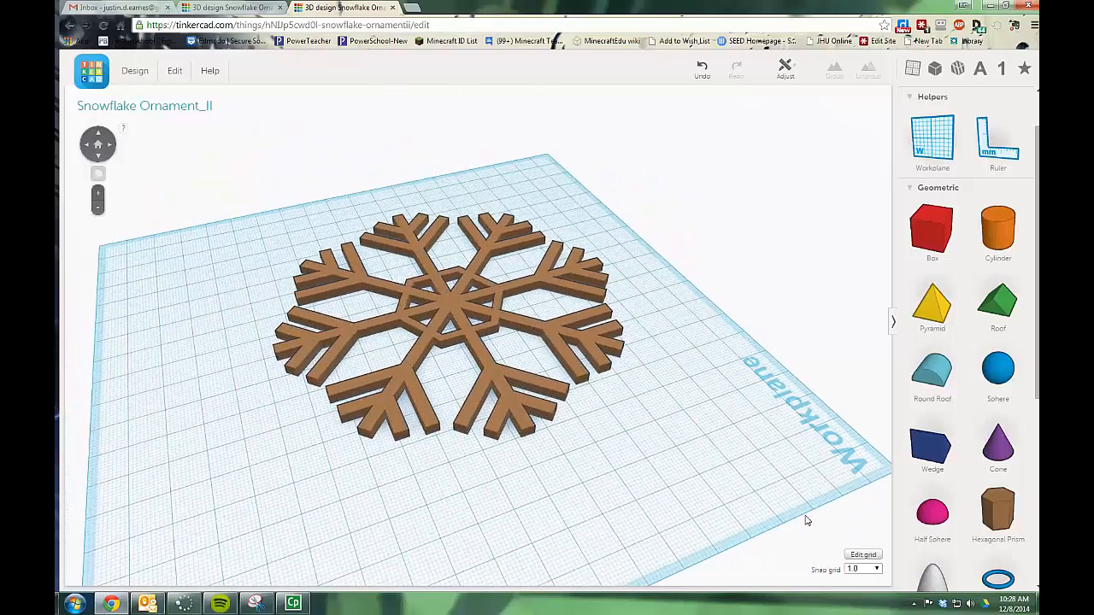
- Check the merged six-armed snowflake from below and bring the Torus shapes into the Geometry panel view
{"action": "left_click", "coordinate": [998, 511]}
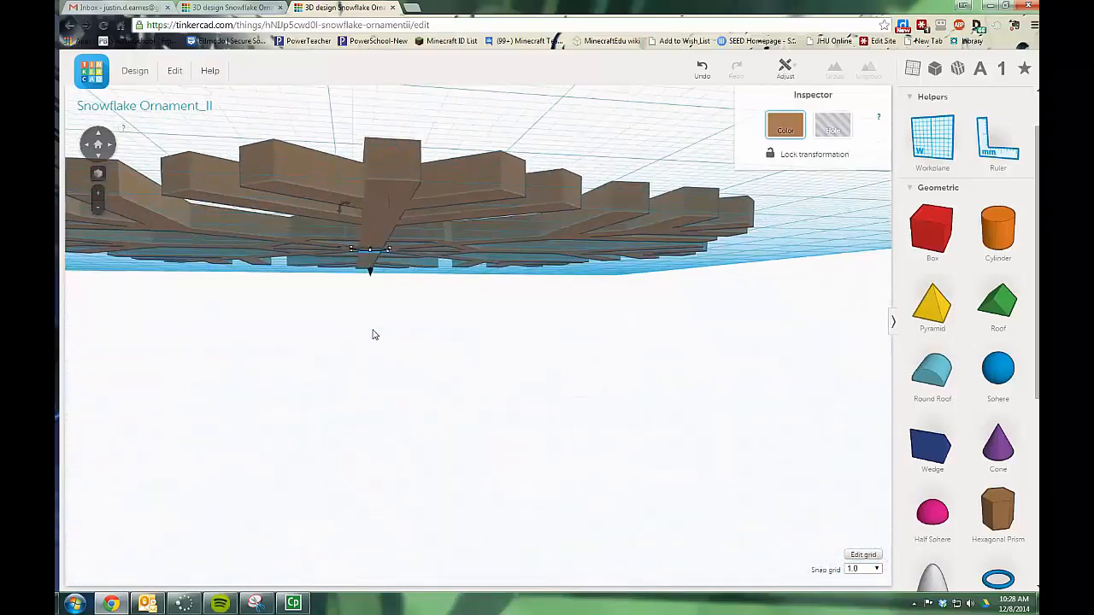
{"action": "left_click", "coordinate": [369, 257]}
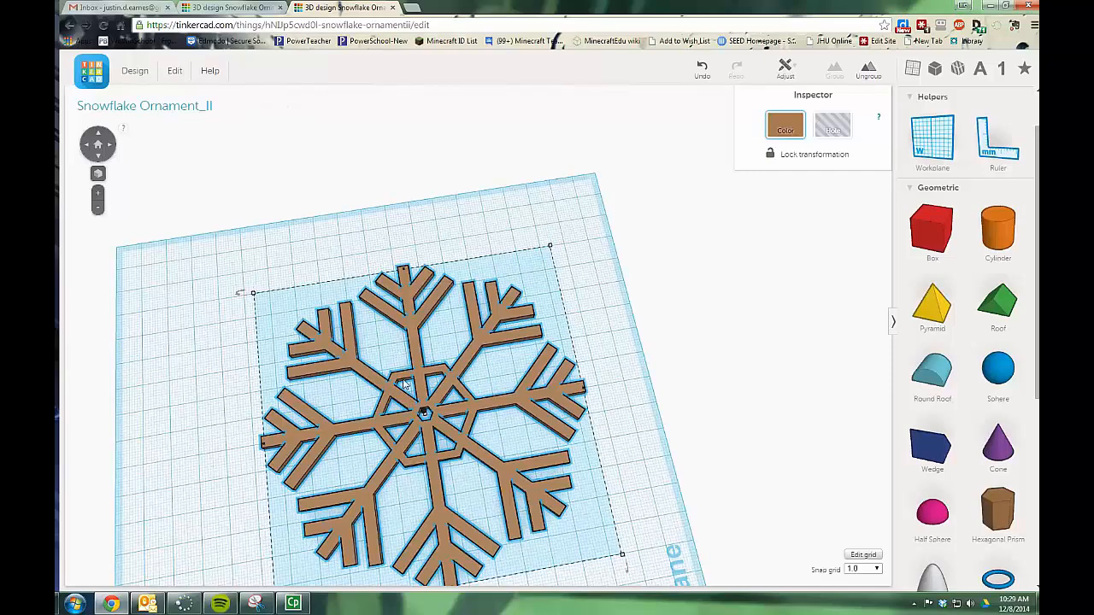
{"action": "mouse_move", "coordinate": [856, 402]}
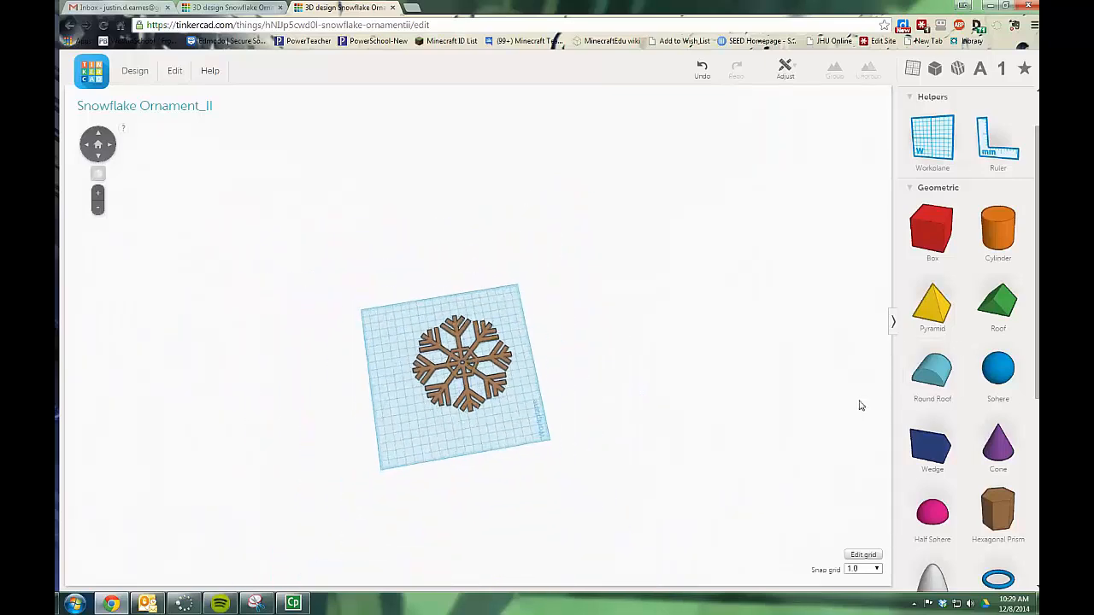
{"action": "scroll", "scroll_direction": "down", "scroll_amount": 3}
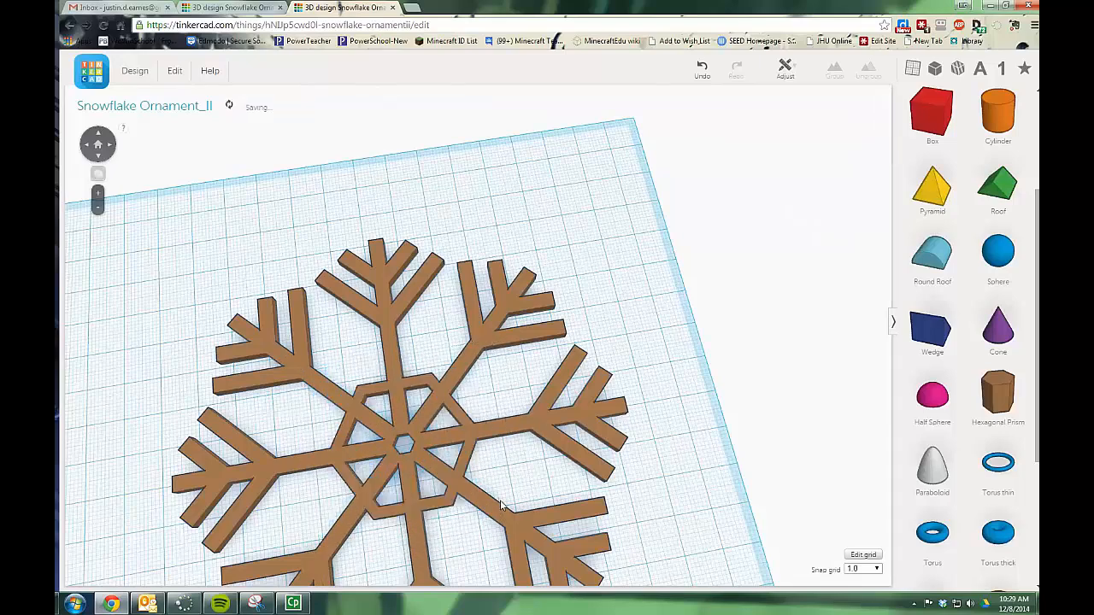
- Drop a thin torus from the Geometry panel onto the workplane beside the snowflake's centre
{"action": "left_click", "coordinate": [998, 462]}
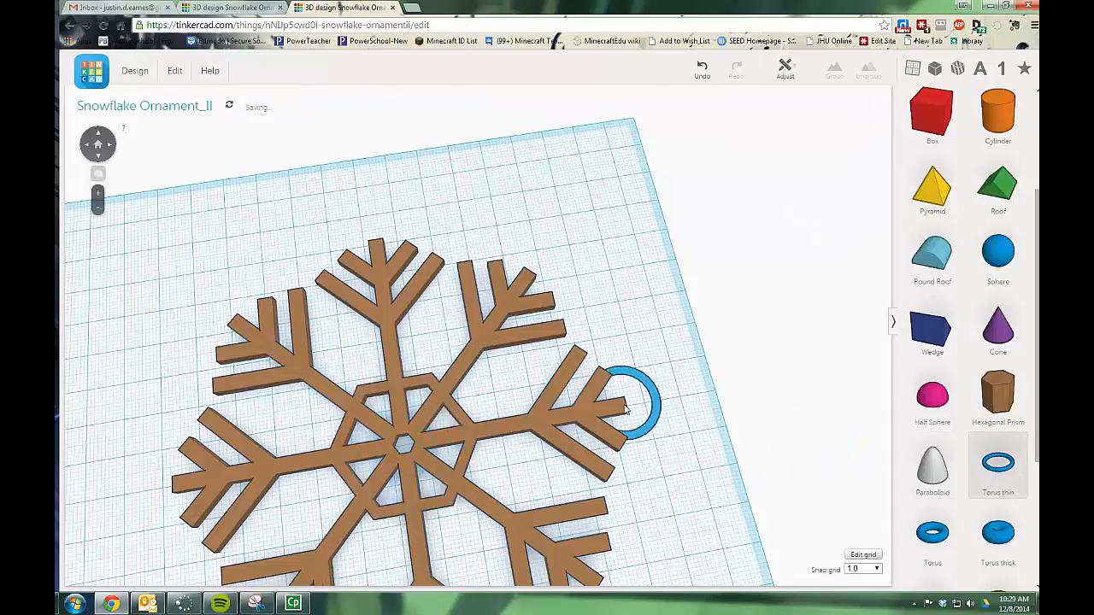
{"action": "left_click_drag", "start_coordinate": [633, 401], "coordinate": [334, 393]}
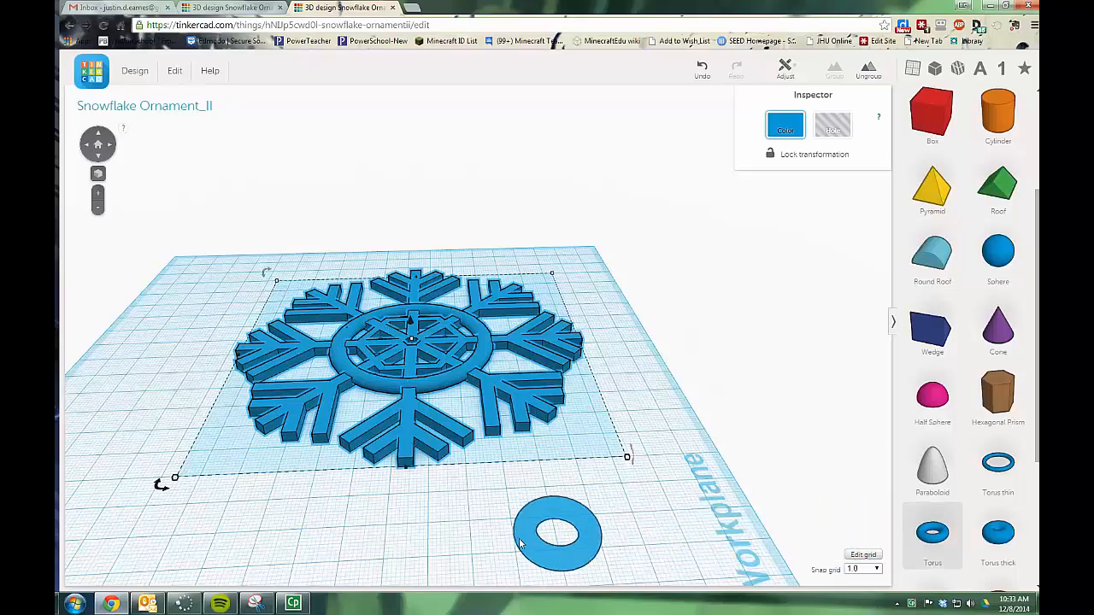
- Place a thick torus at the tip of one arm as the hanging loop and orbit to check it
{"action": "left_click_drag", "start_coordinate": [558, 534], "coordinate": [402, 482]}
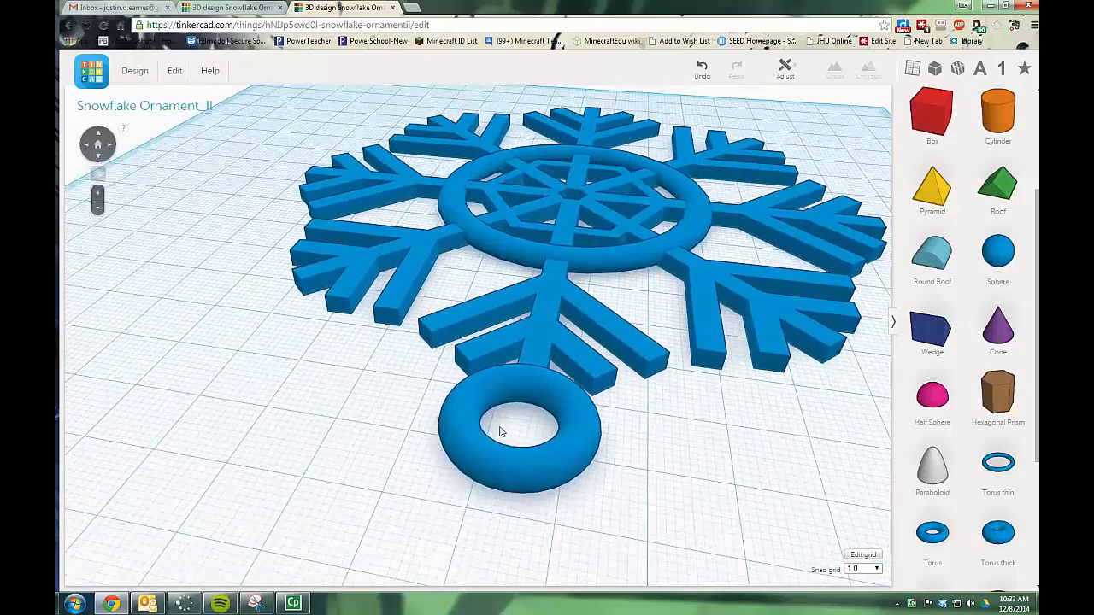
{"action": "left_click_drag", "start_coordinate": [499, 430], "coordinate": [370, 379]}
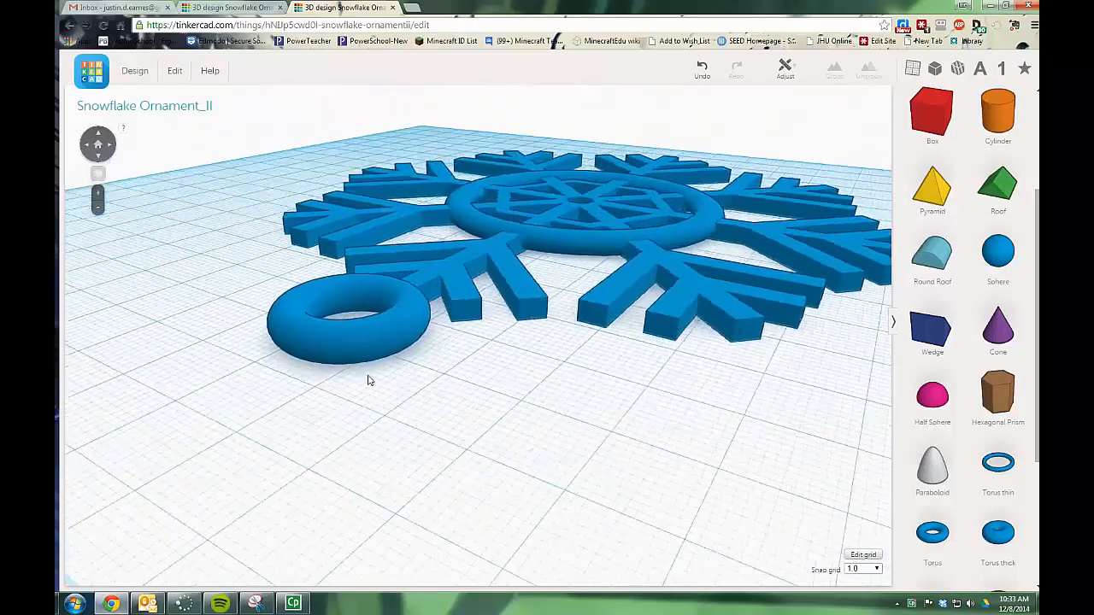